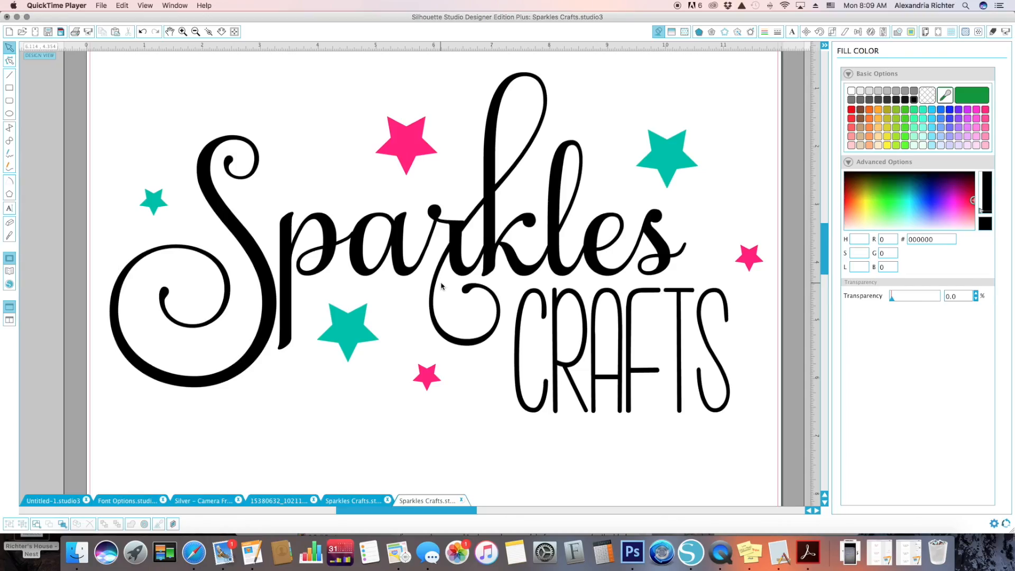
mouse_move(846, 61)
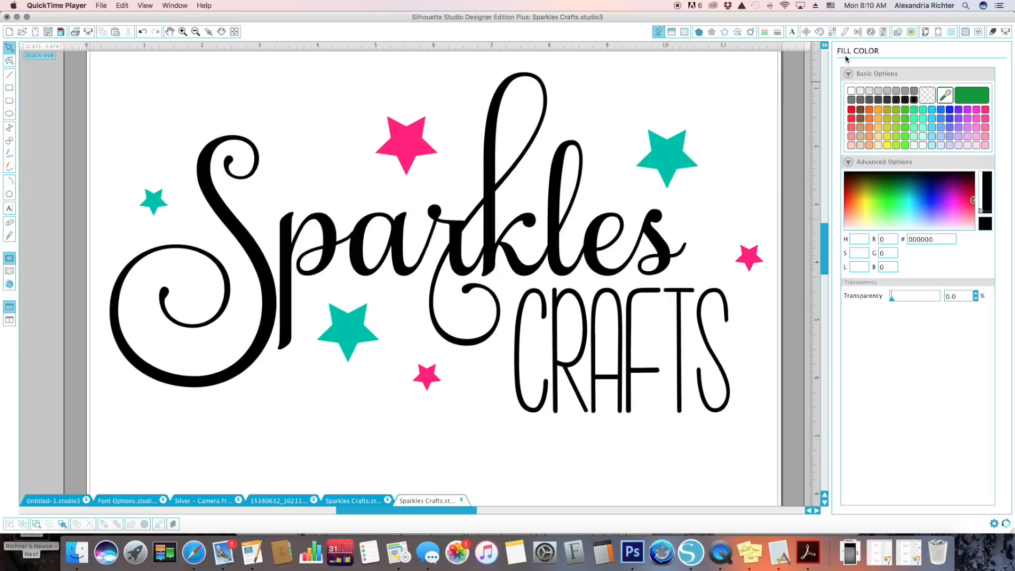
mouse_move(673, 58)
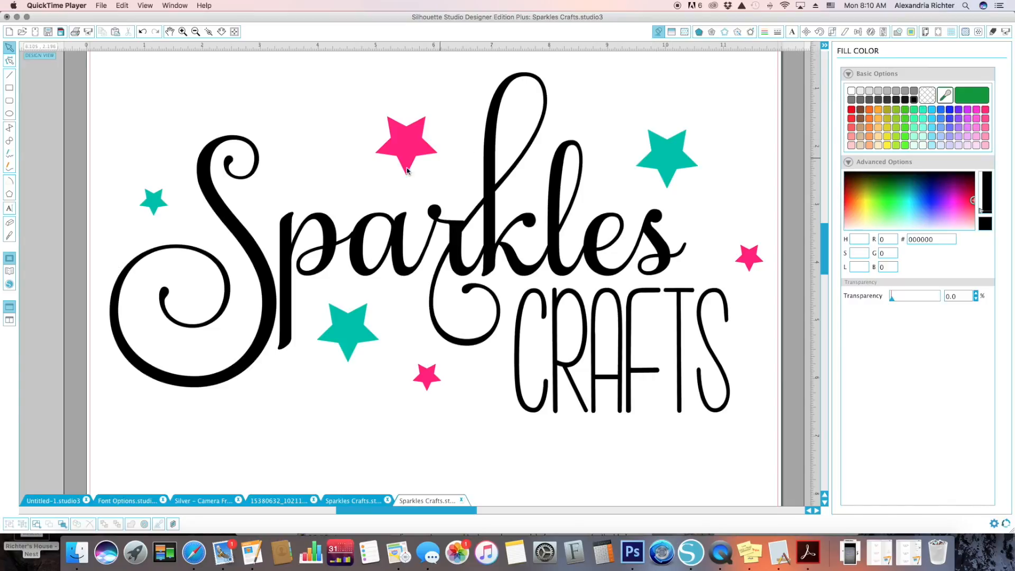
mouse_move(663, 176)
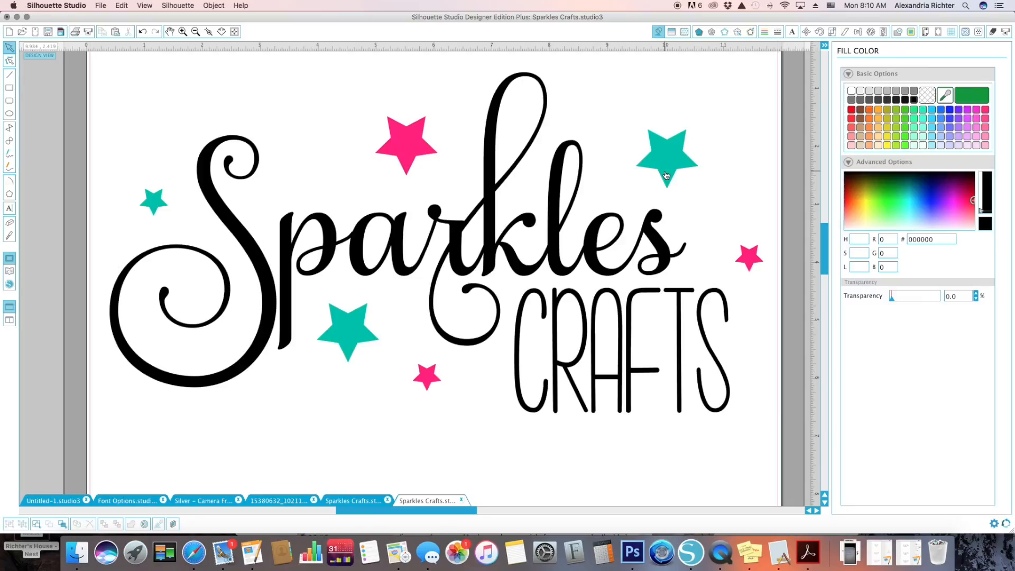
- Select the teal star, the pink star and the Sparkles lettering to check their line colours
click(667, 155)
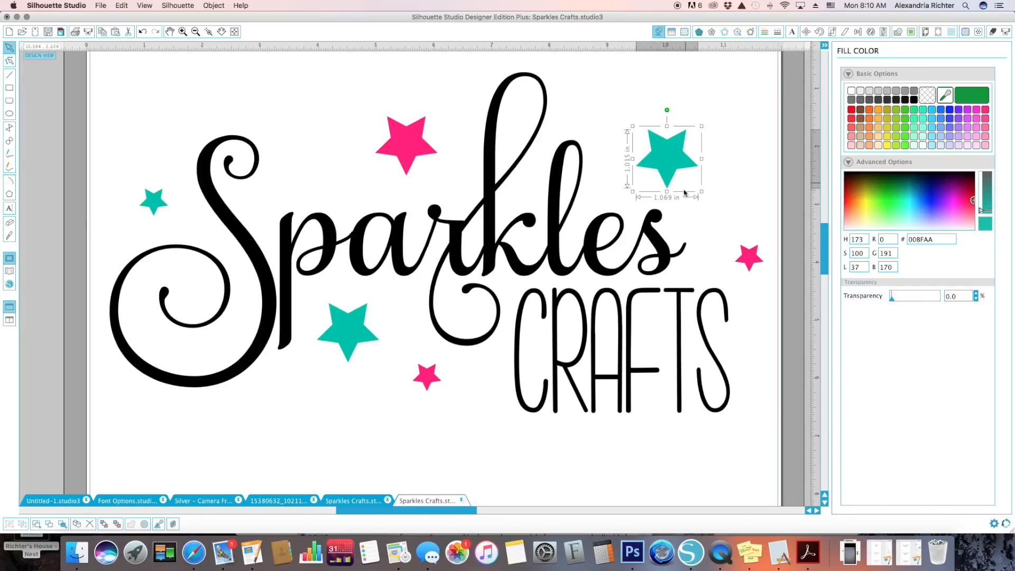
click(766, 31)
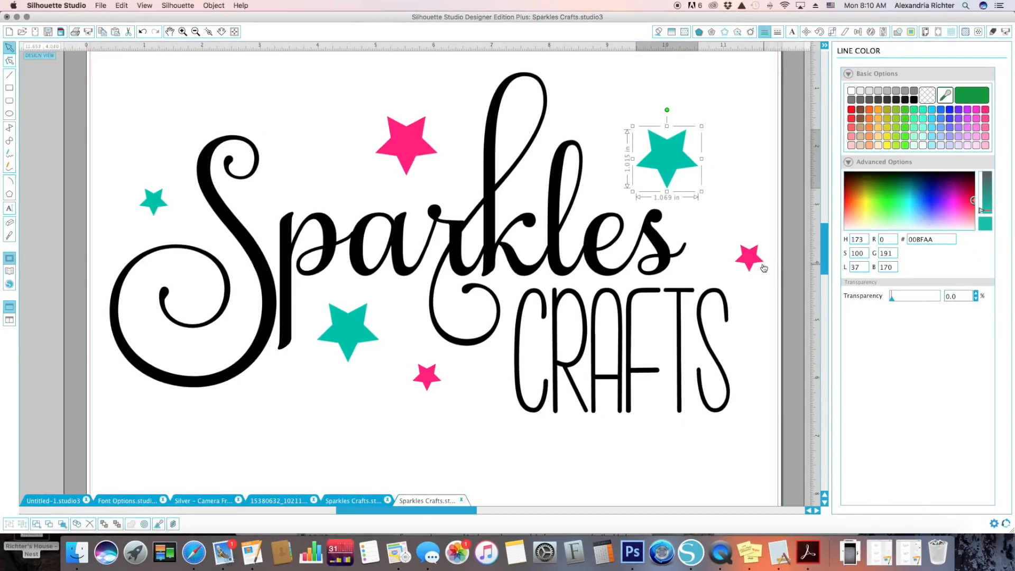
click(750, 257)
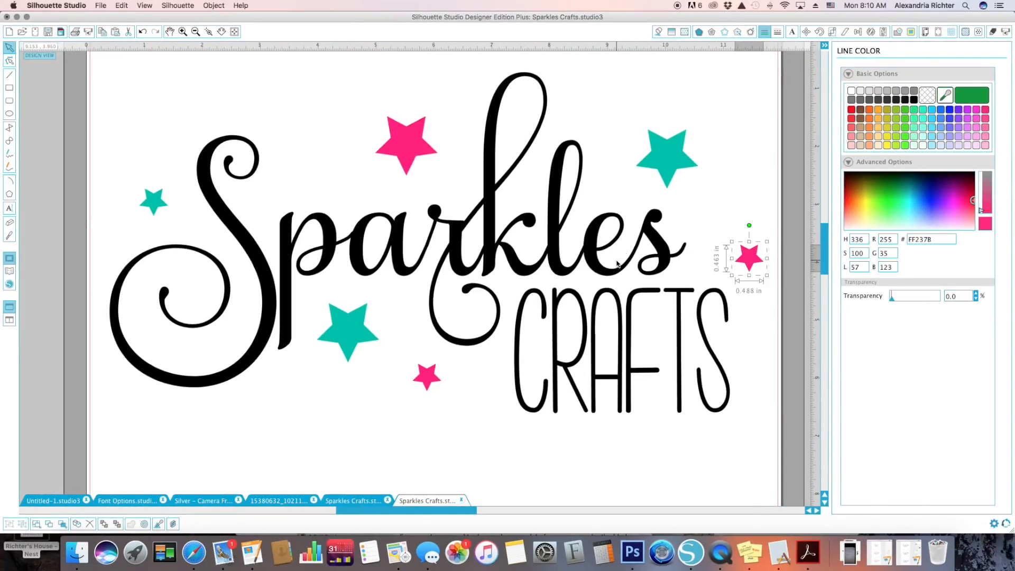
click(628, 305)
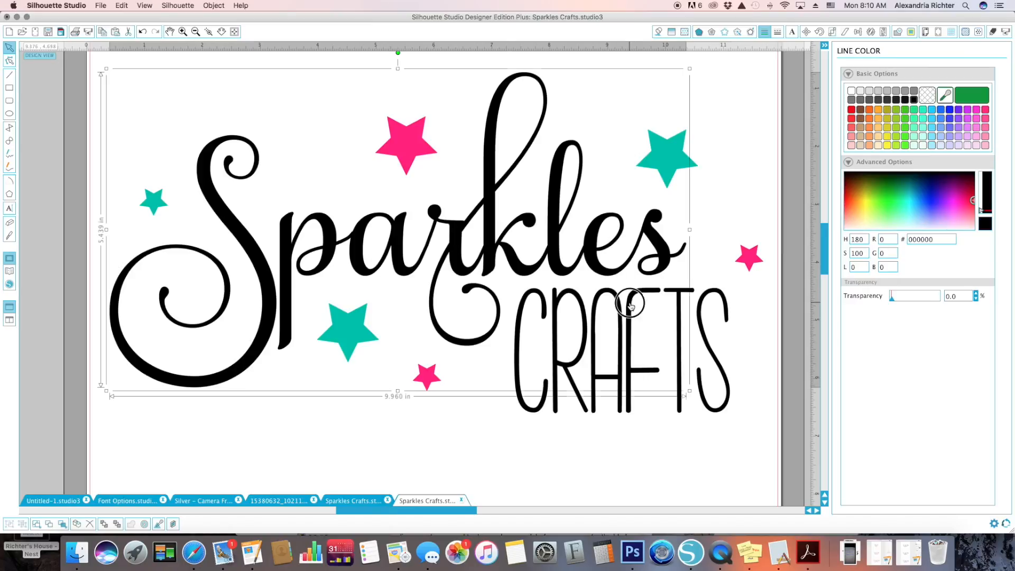
- Select the CRAFTS lettering and show the Cut Settings with Cut Conditions expanded
click(628, 305)
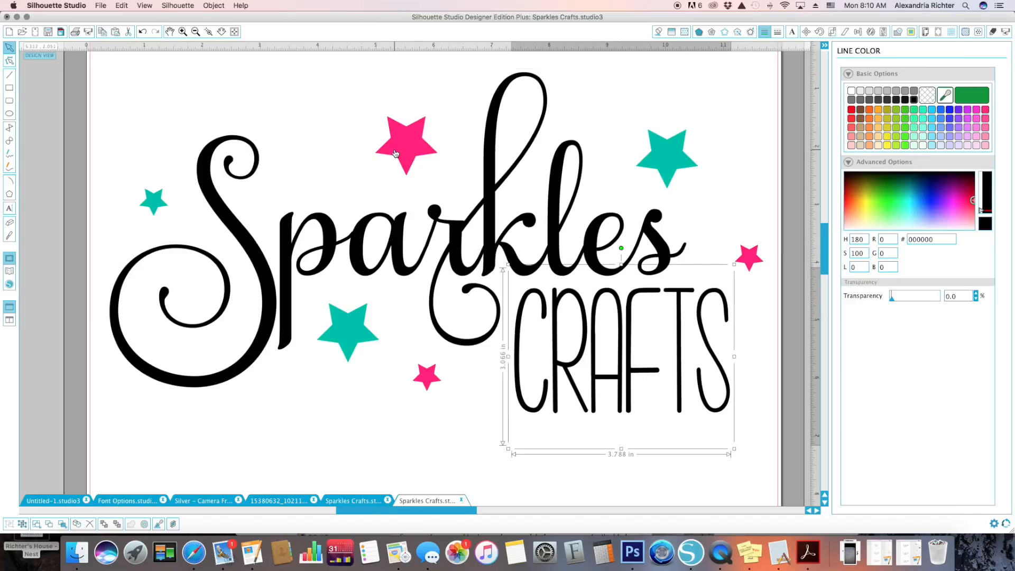
mouse_move(799, 87)
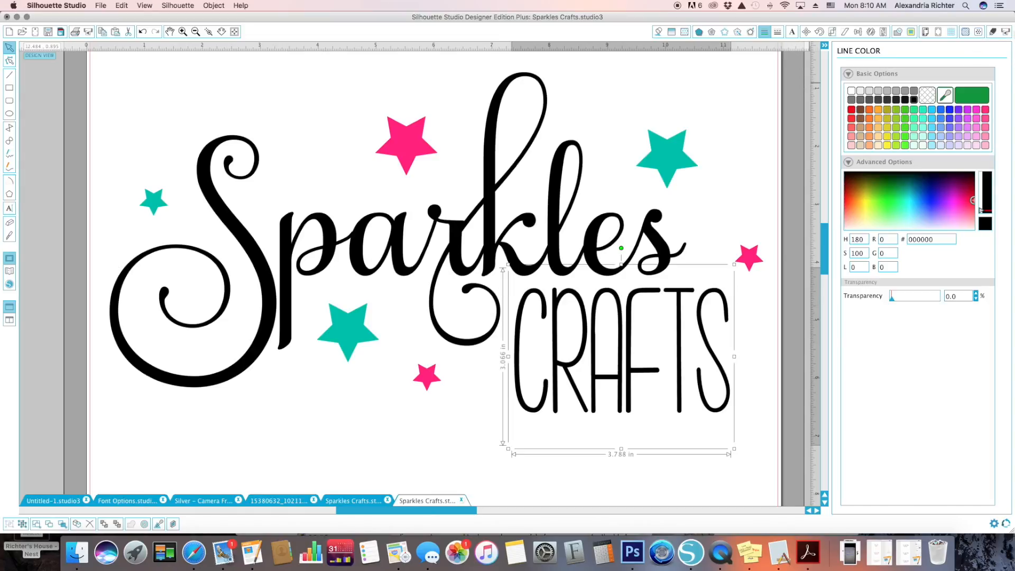
click(979, 31)
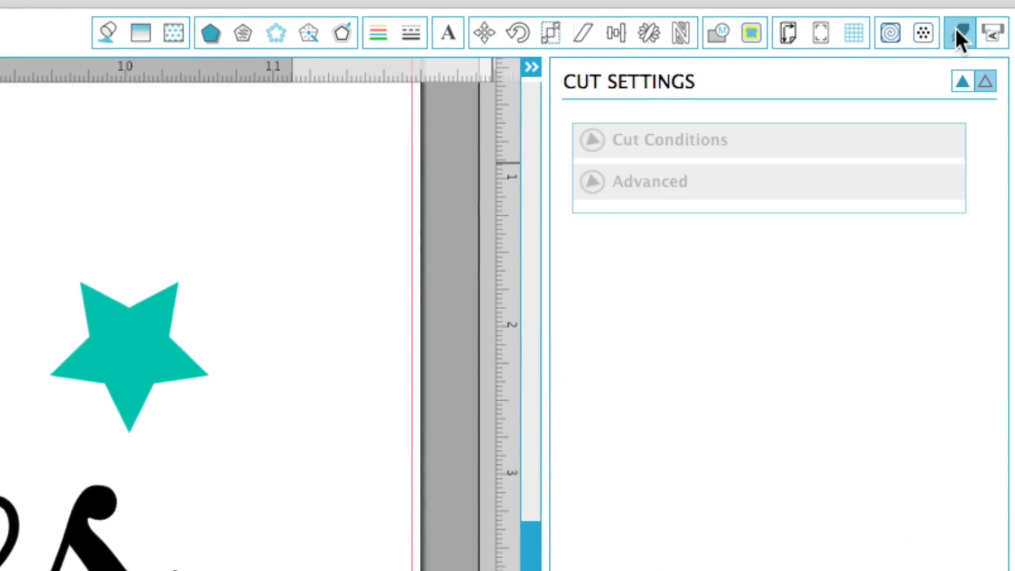
click(591, 140)
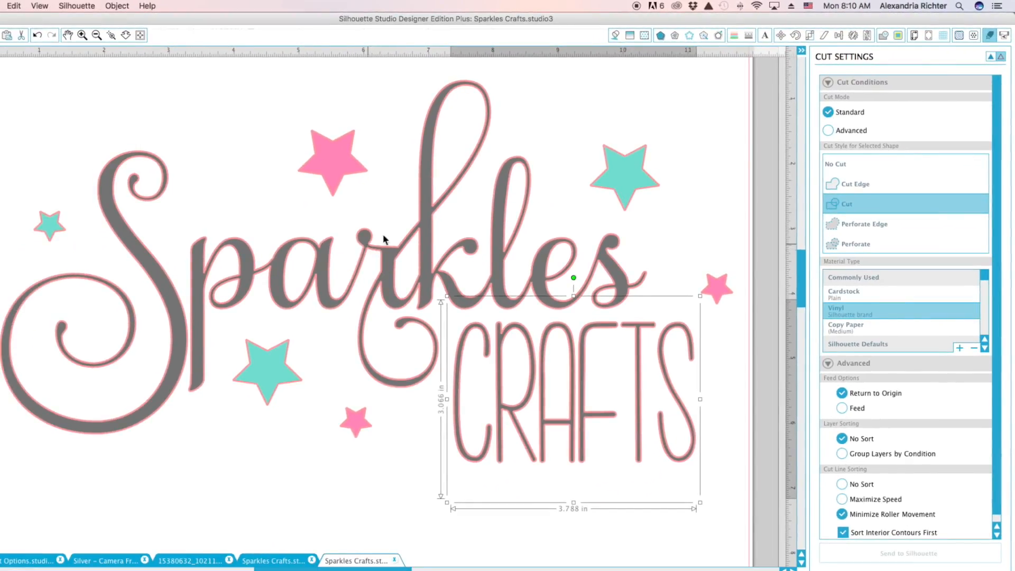
mouse_move(353, 231)
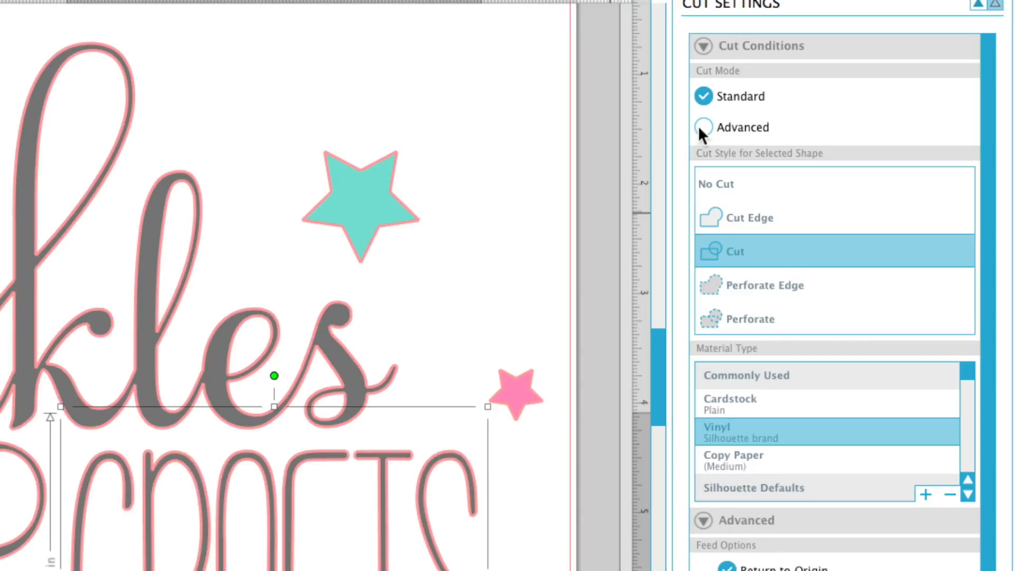
- Switch to Advanced line-colour cutting and untick the pink and teal rows, leaving black
click(702, 127)
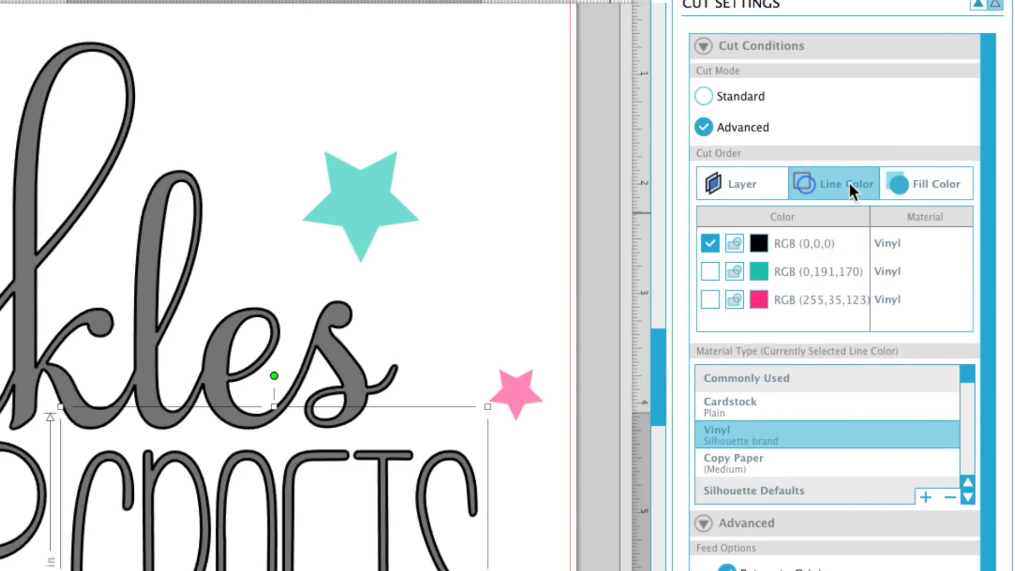
mouse_move(874, 201)
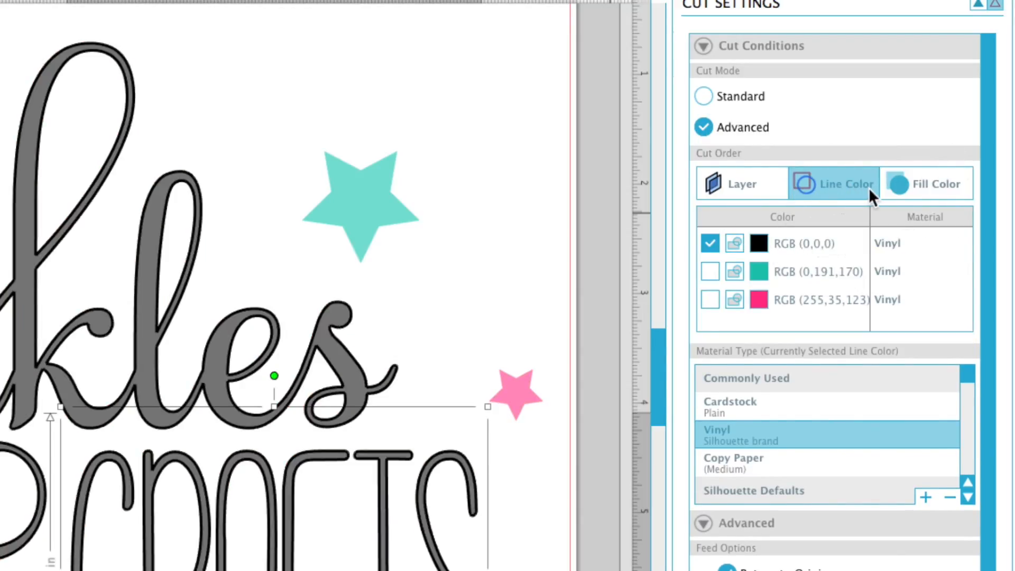
mouse_move(692, 275)
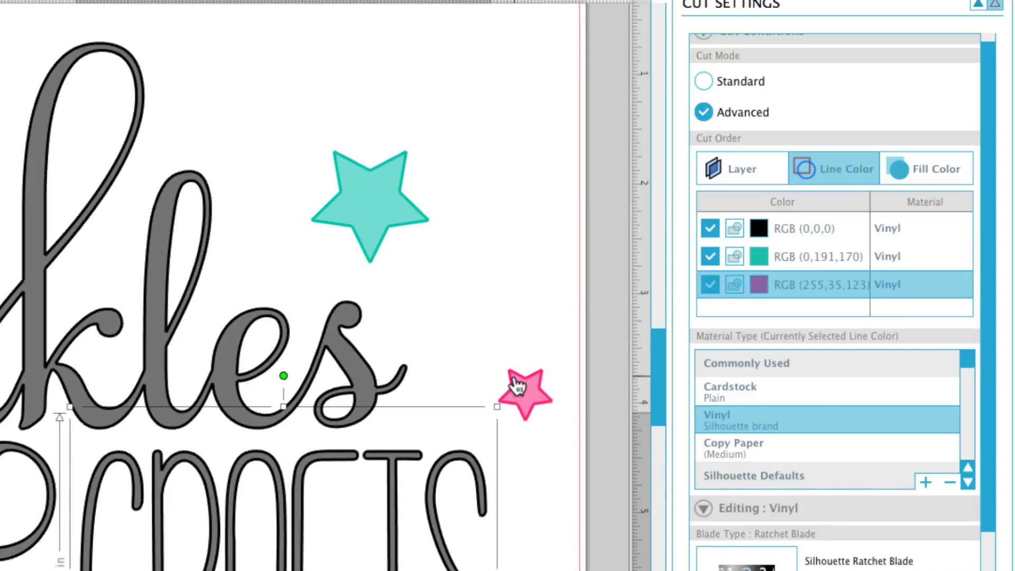
click(523, 395)
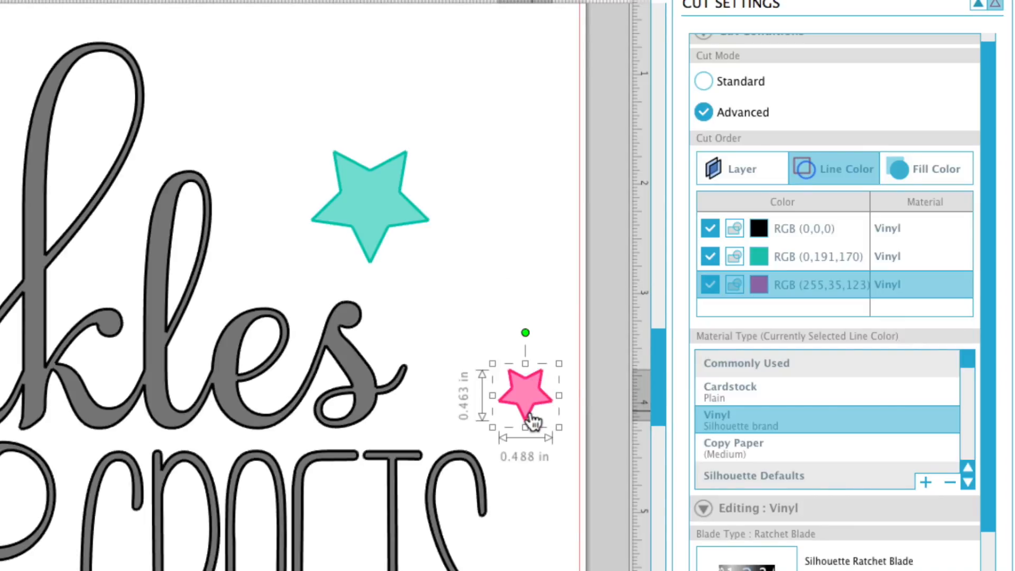
mouse_move(369, 171)
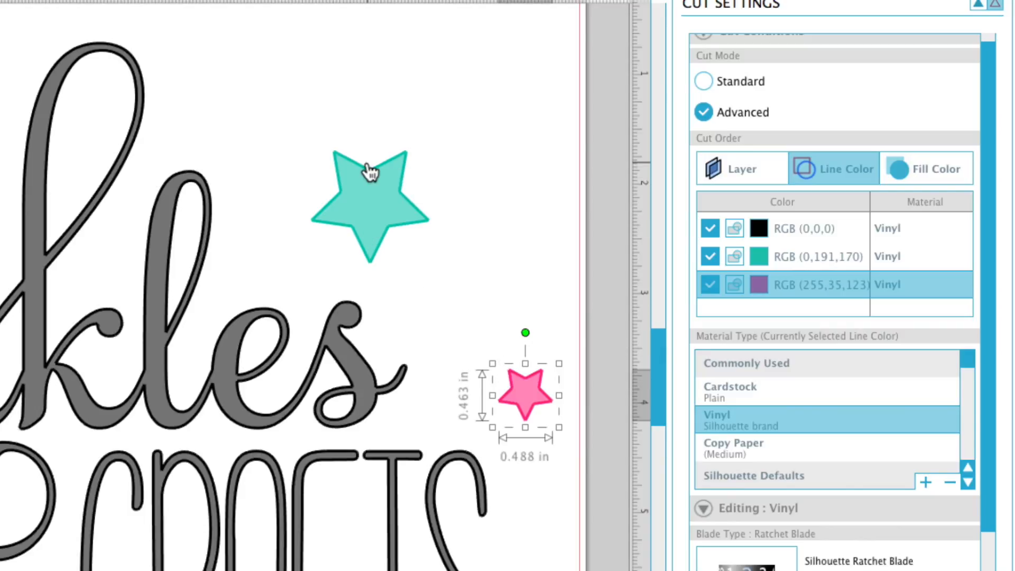
scroll(down, 3)
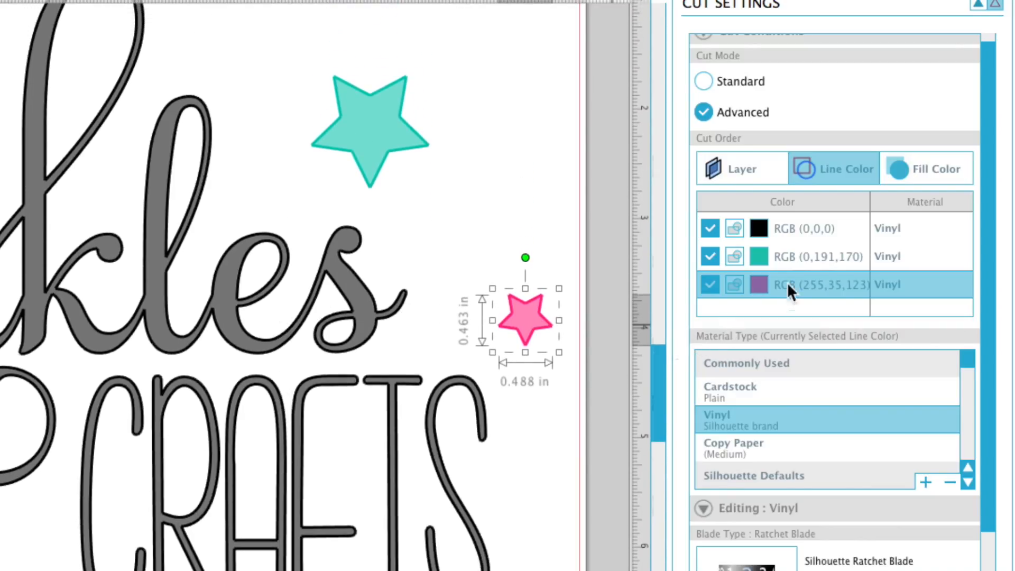
click(709, 285)
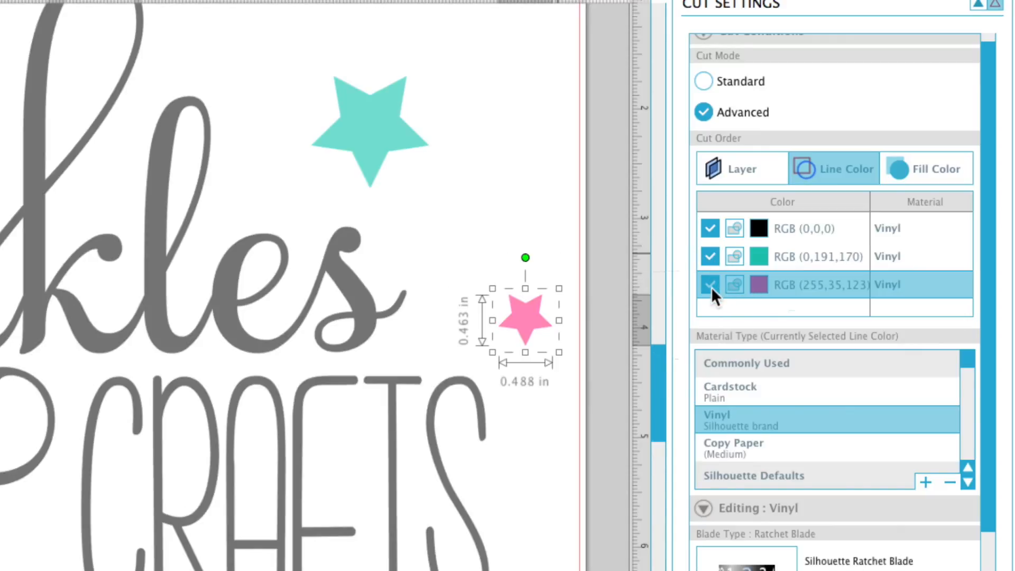
click(710, 285)
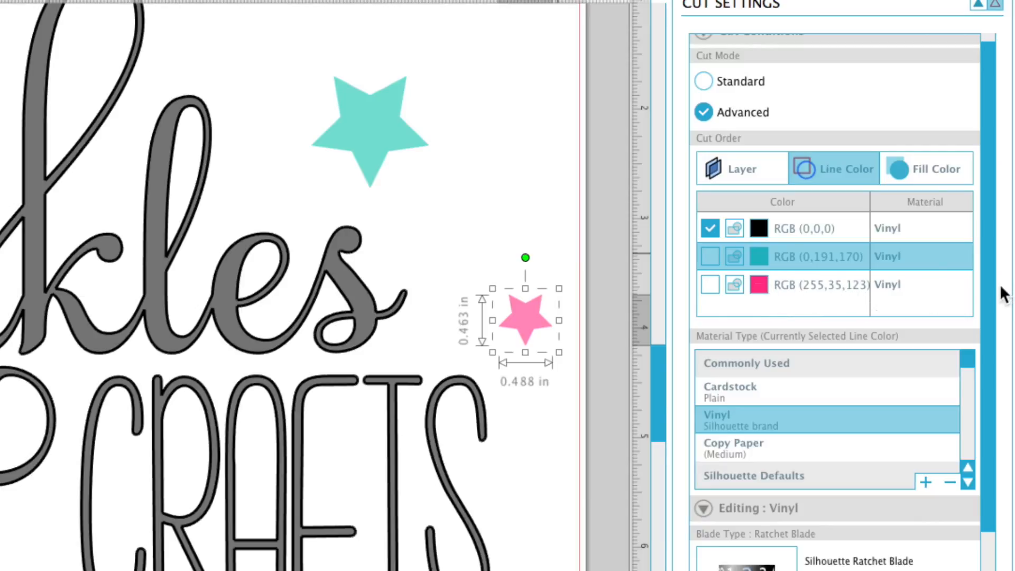
- Assign Cardstock as the material for the black RGB (0,0,0) line colour
scroll(down, 3)
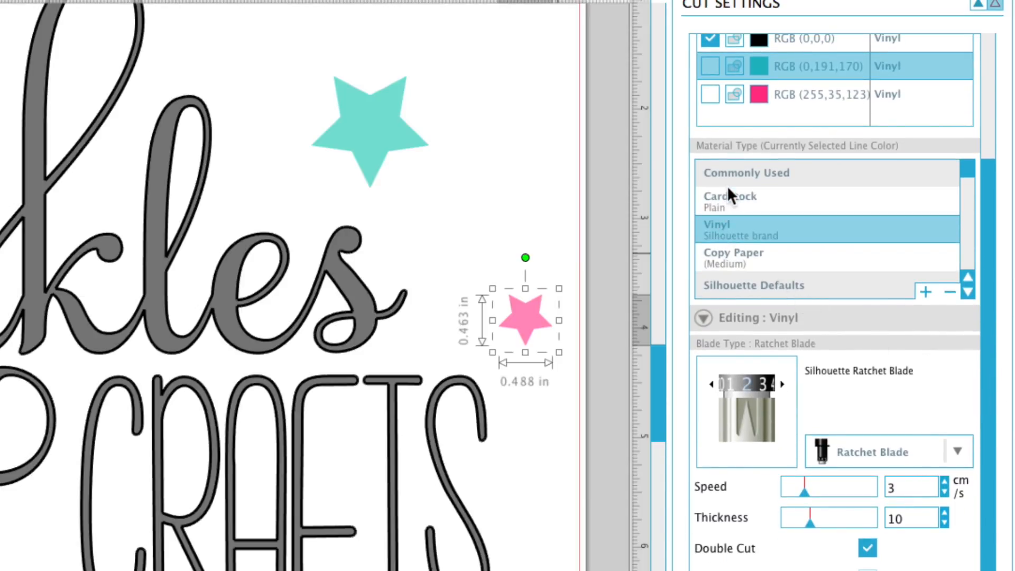
scroll(up, 3)
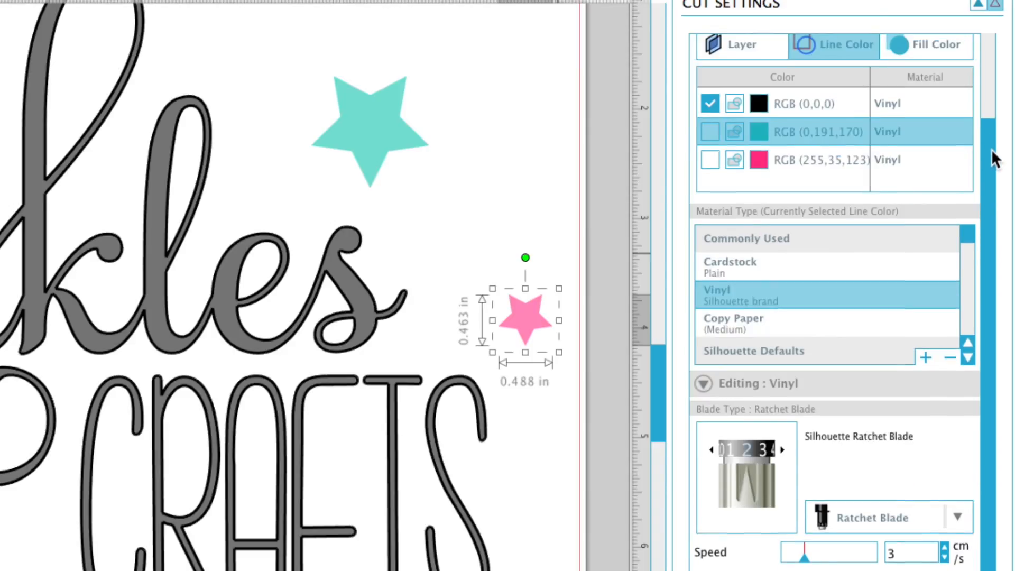
scroll(up, 3)
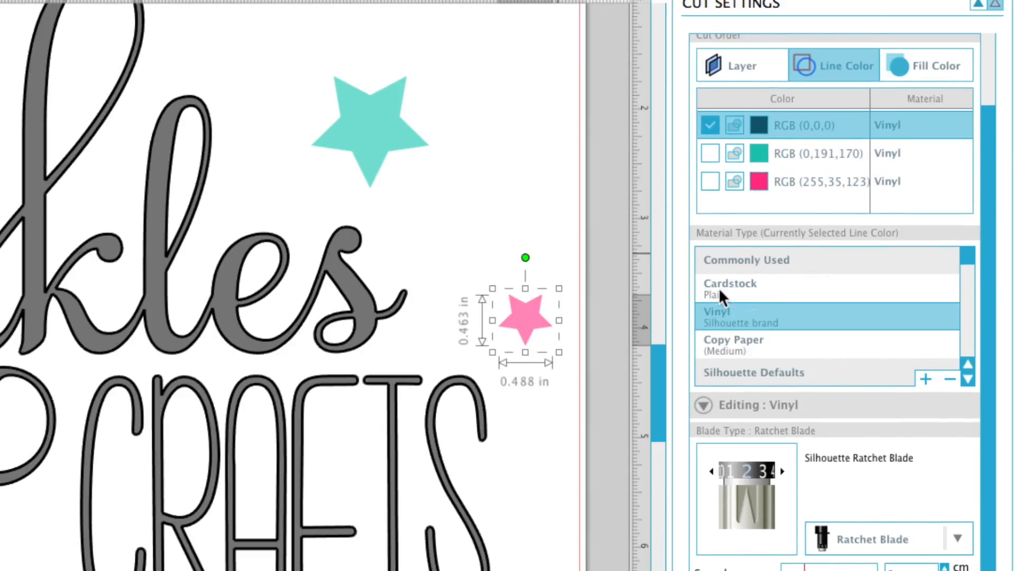
click(730, 288)
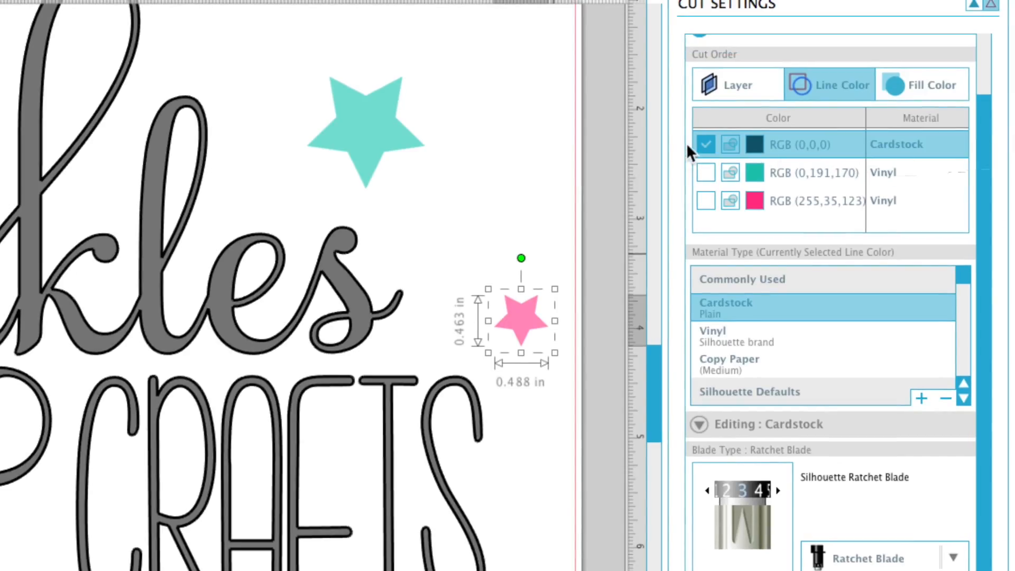
scroll(down, 3)
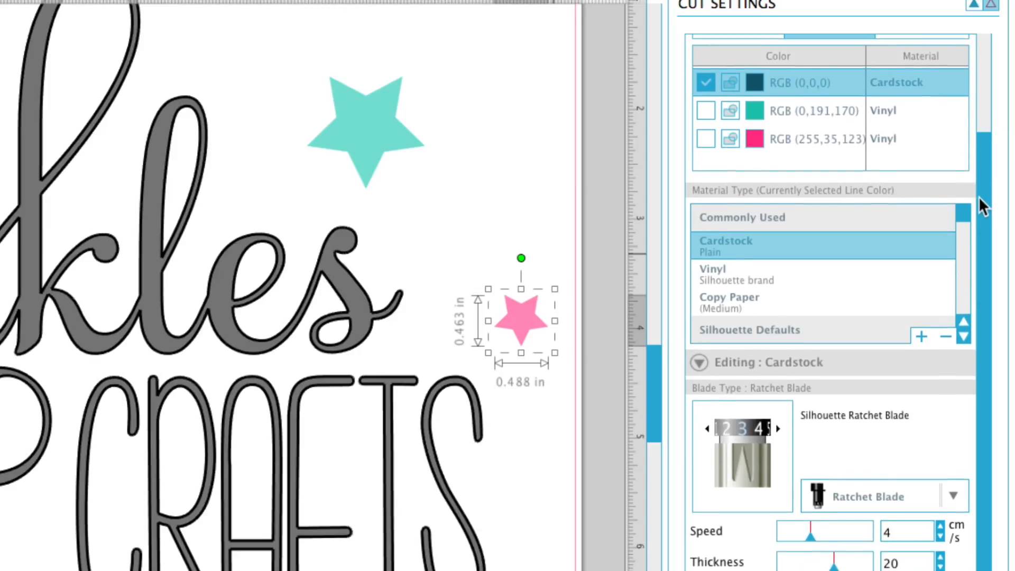
- Keep Ratchet Blade as the blade type for the black cardstock colour
scroll(down, 3)
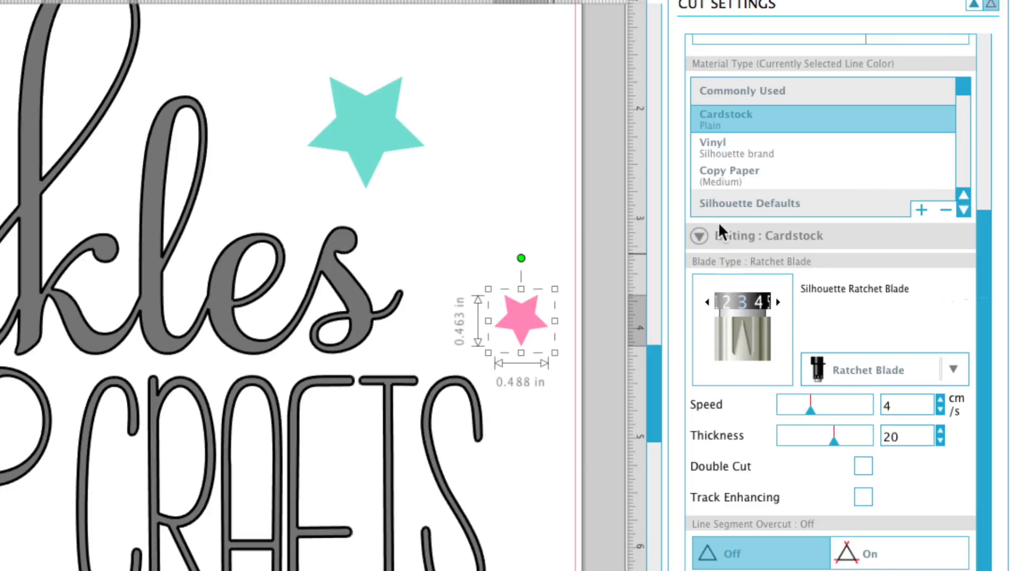
mouse_move(732, 318)
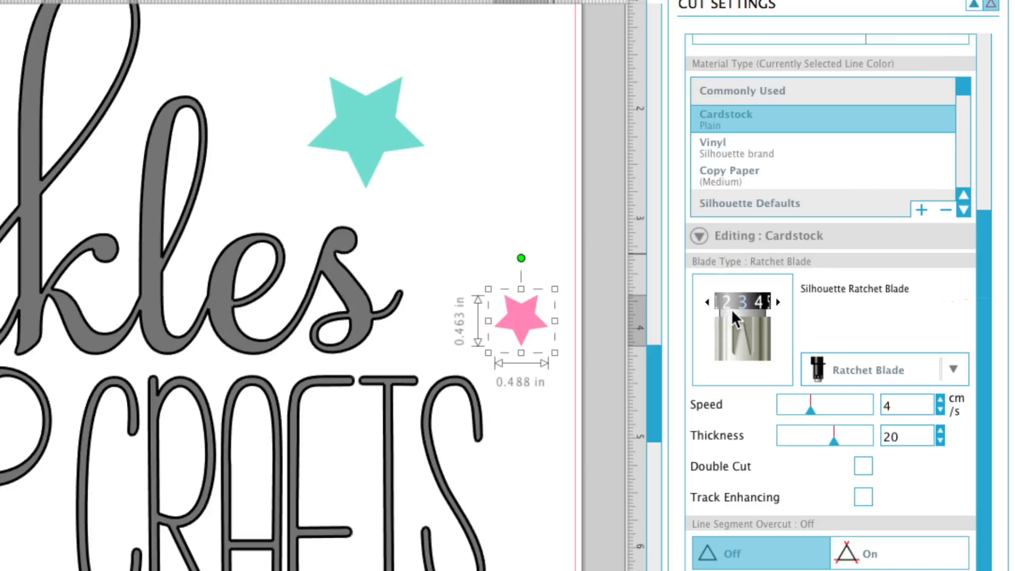
scroll(down, 3)
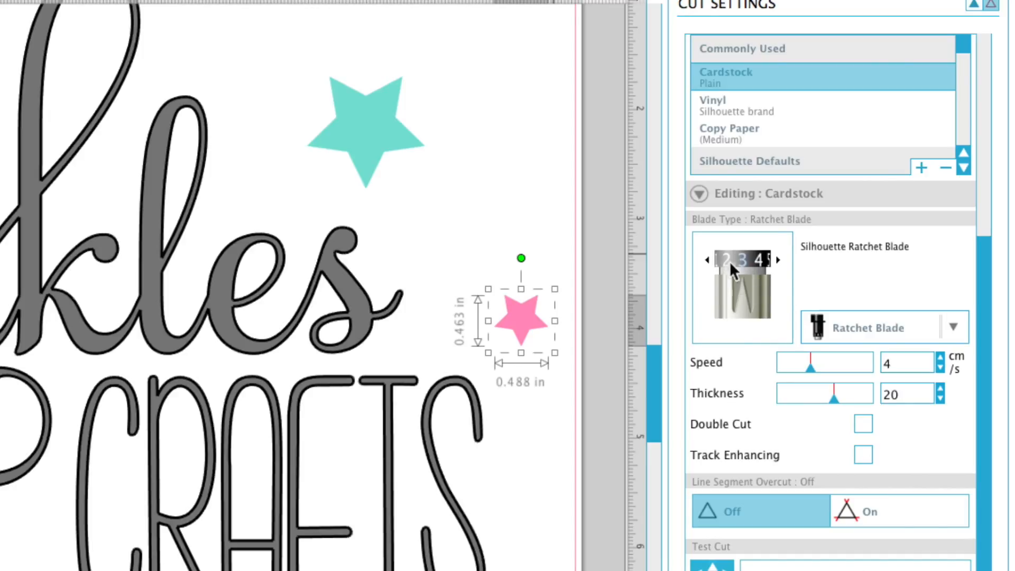
mouse_move(854, 257)
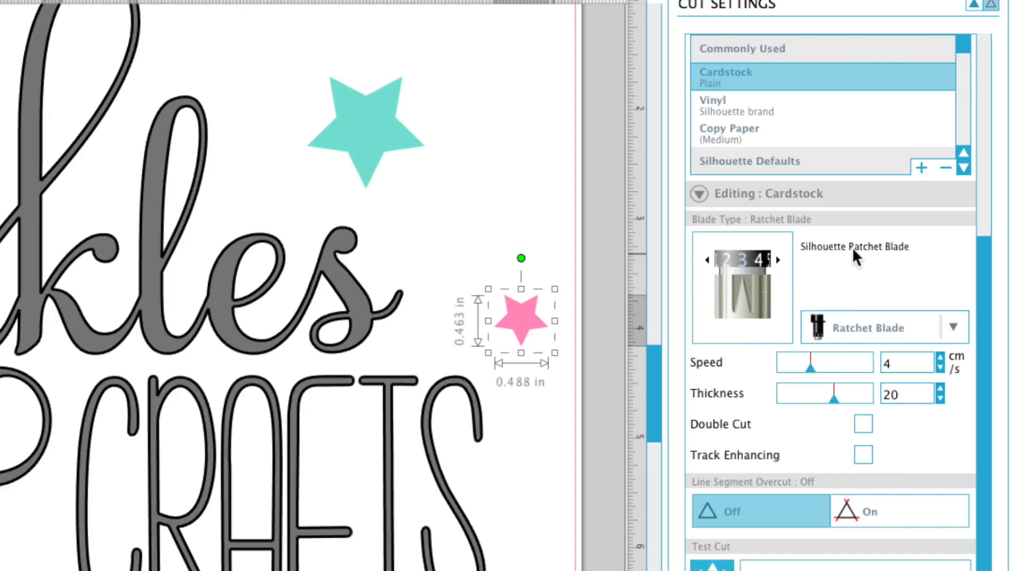
mouse_move(848, 330)
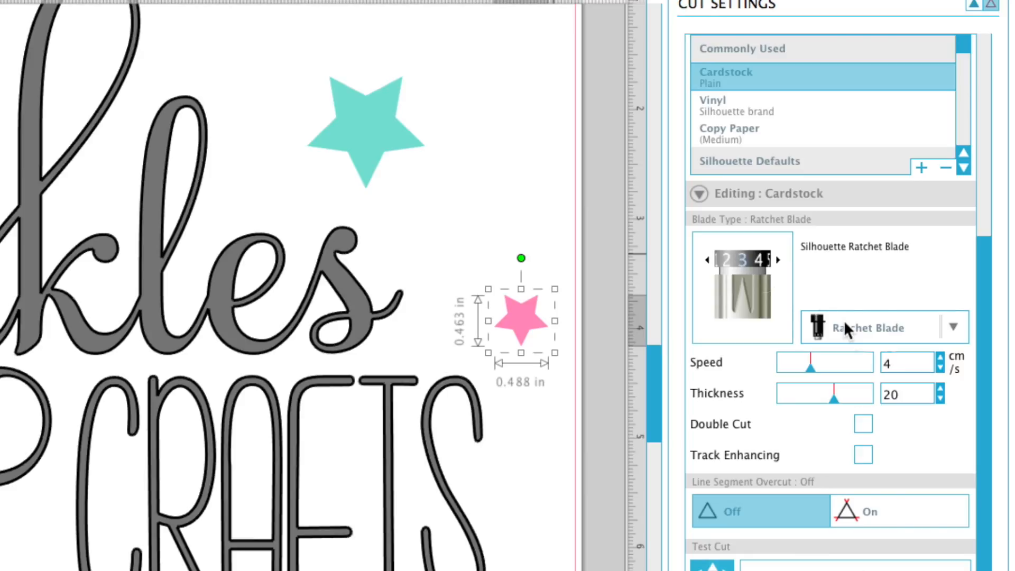
mouse_move(867, 328)
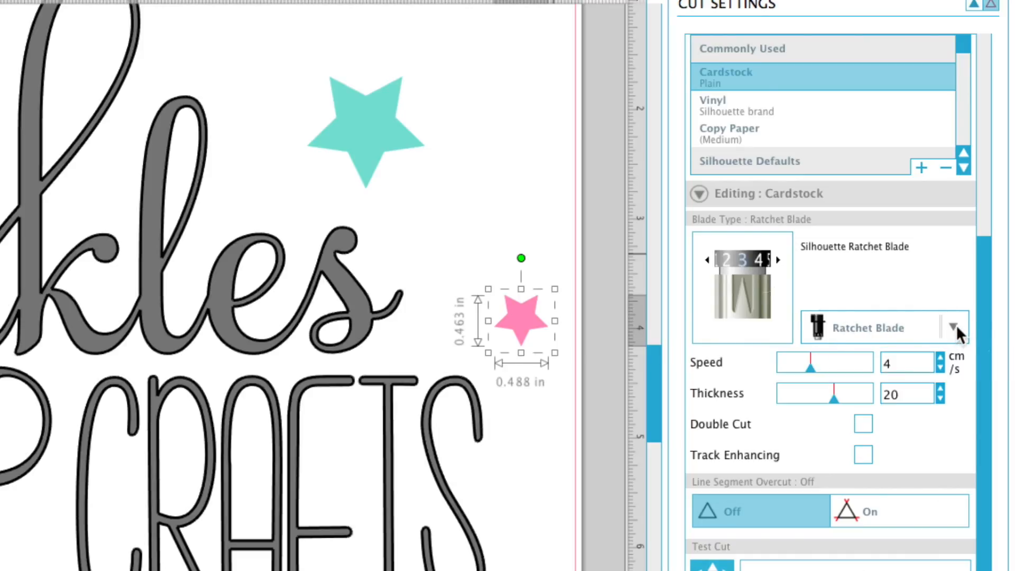
click(955, 328)
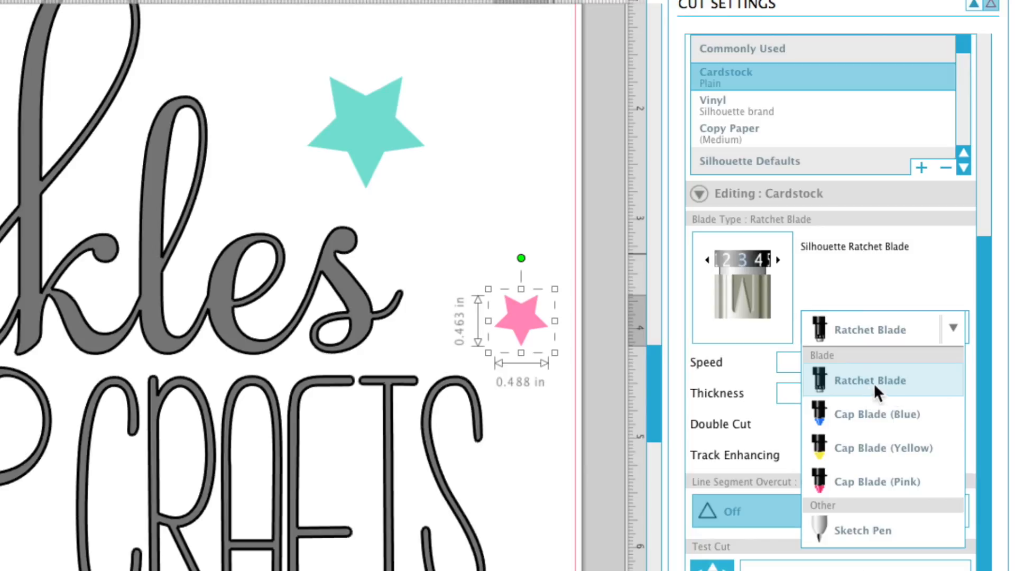
click(870, 380)
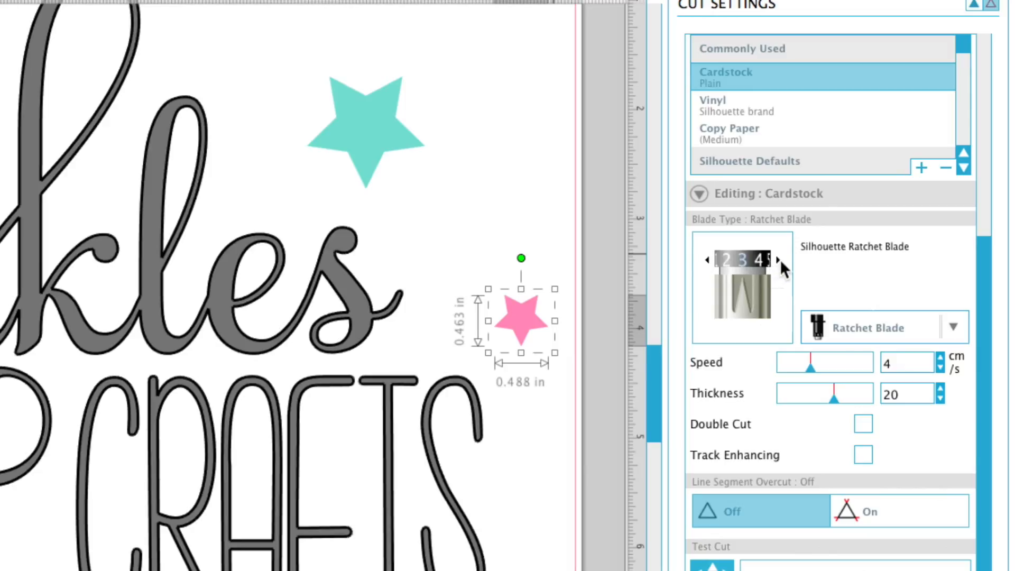
mouse_move(783, 270)
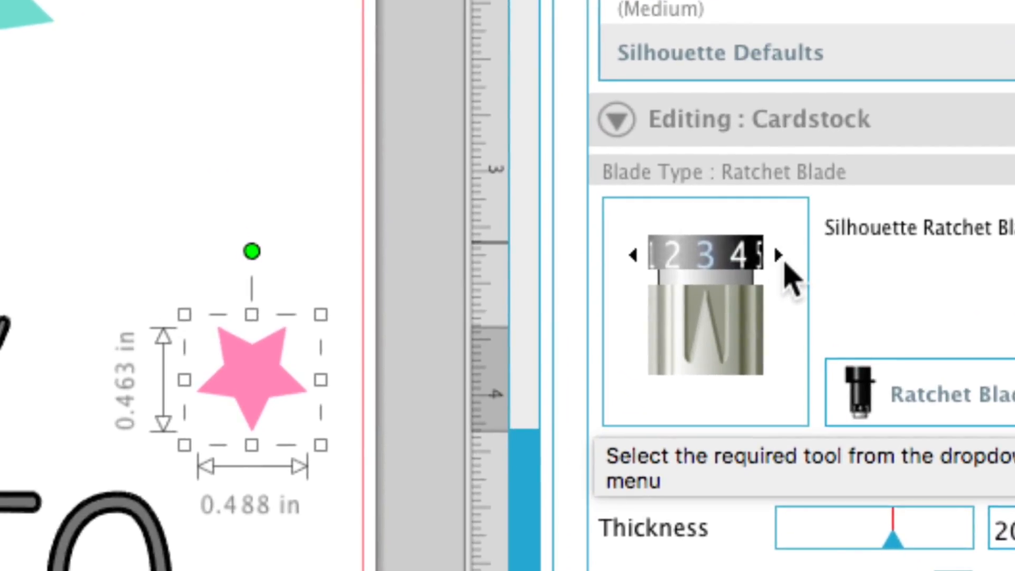
- Raise the blade depth setting by several steps on the blade dial
click(784, 256)
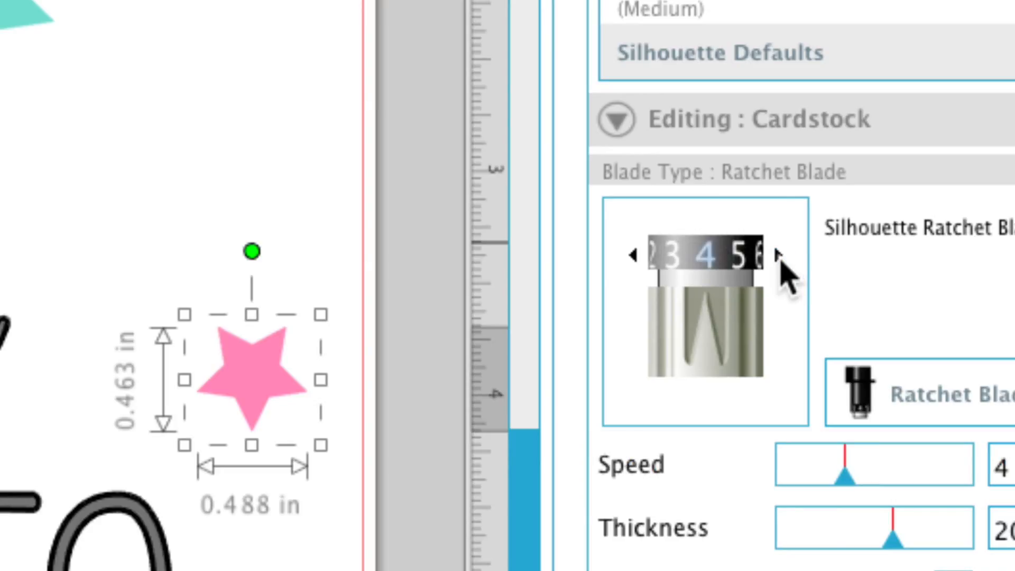
click(782, 271)
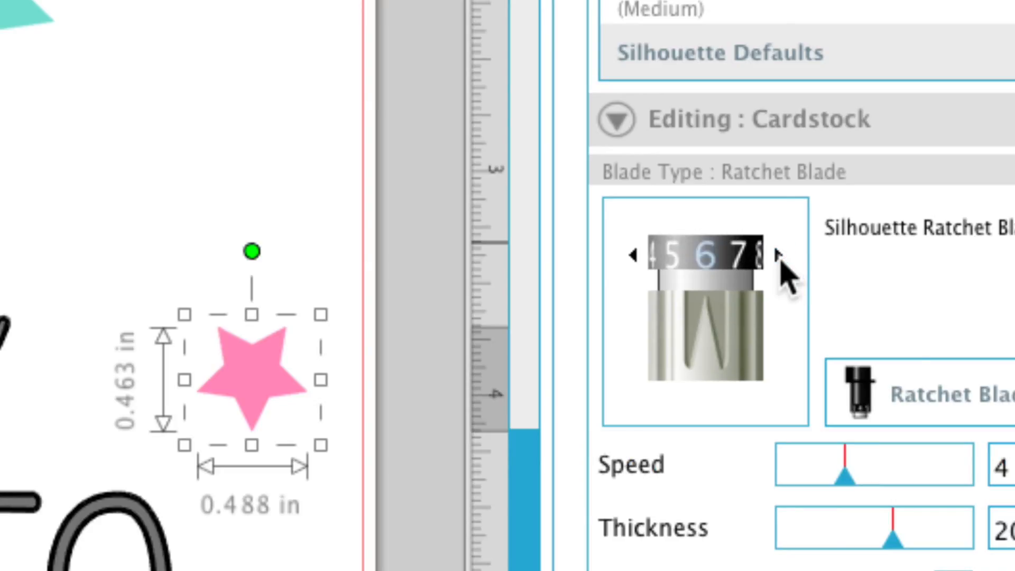
click(780, 255)
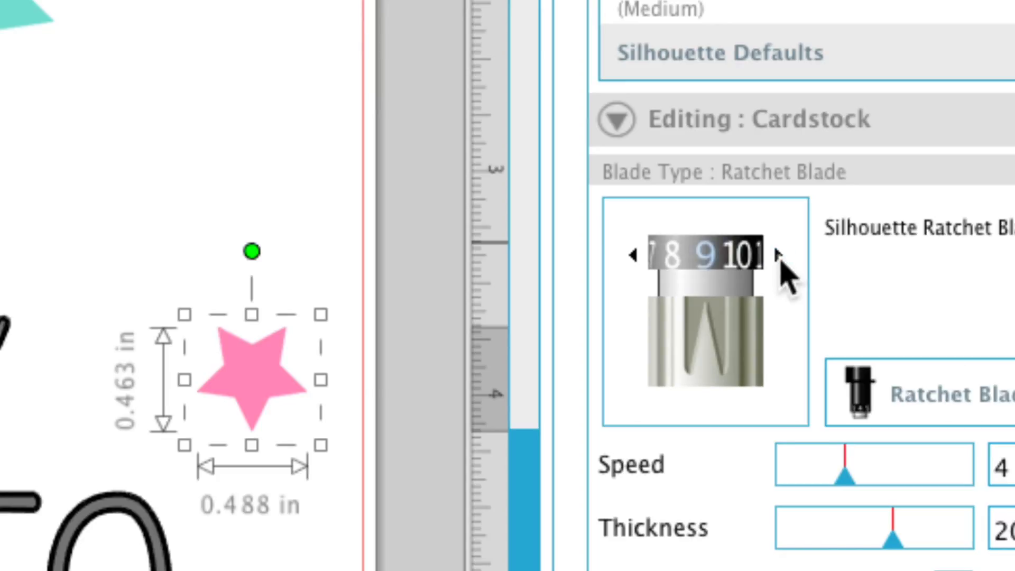
click(779, 254)
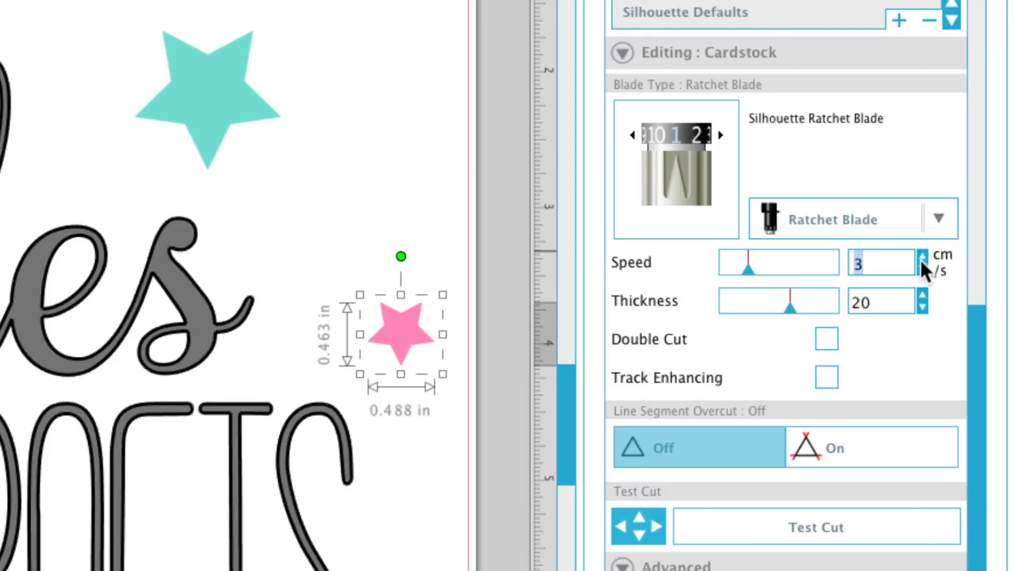
- Set the cardstock cut speed to 3 and raise thickness from 20 to 27
click(922, 257)
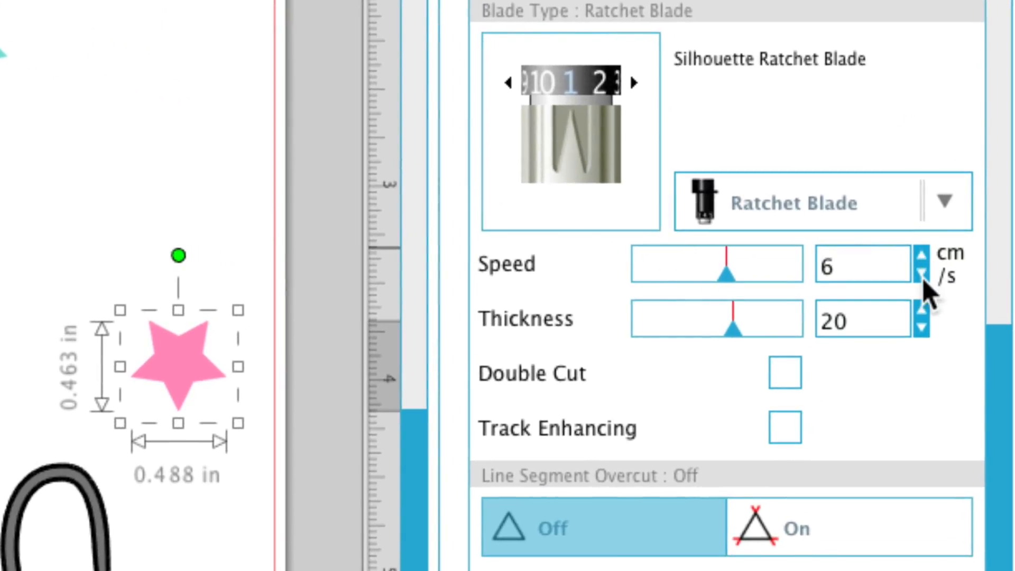
mouse_move(732, 279)
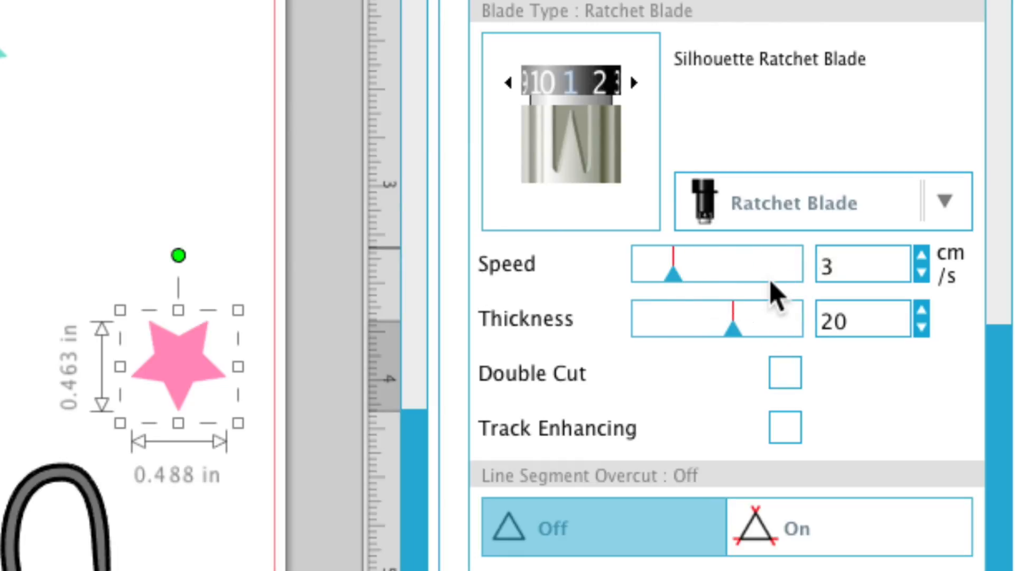
mouse_move(758, 340)
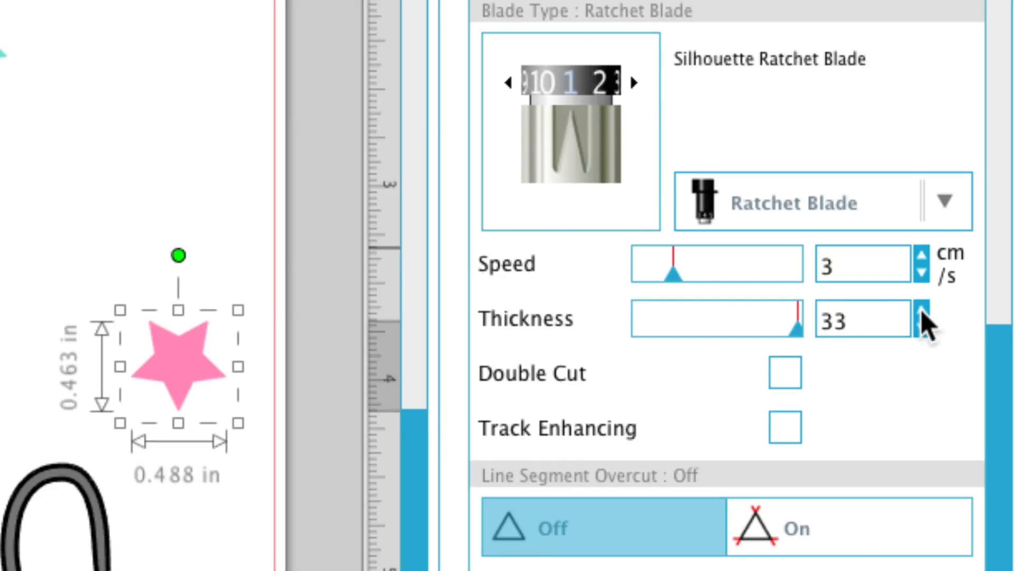
click(923, 326)
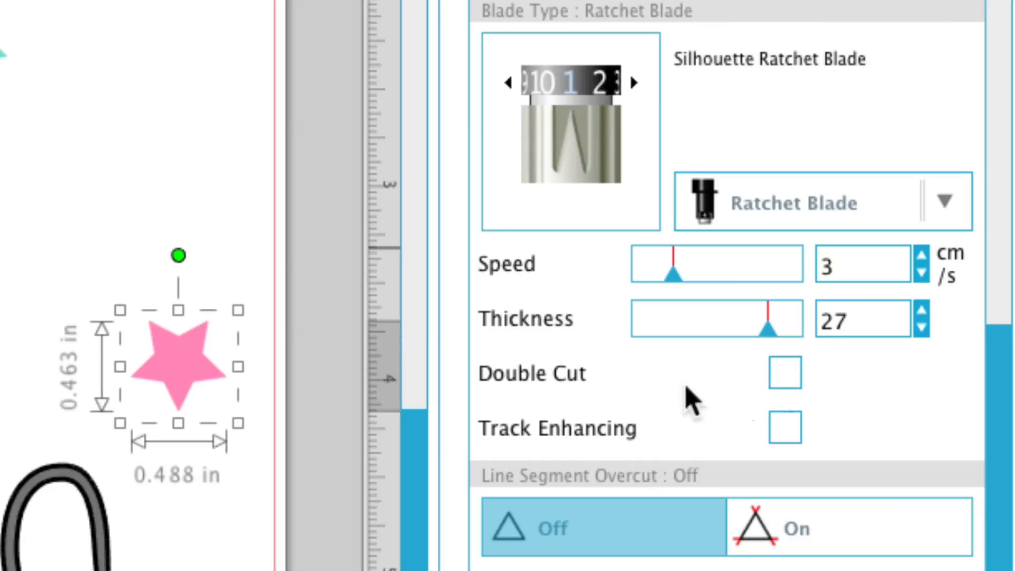
mouse_move(525, 388)
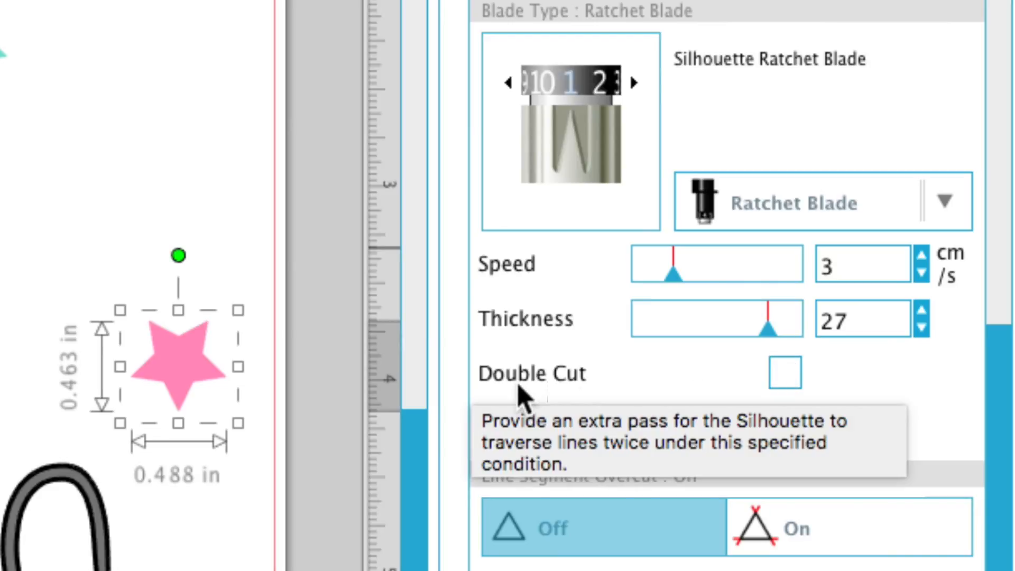
mouse_move(618, 443)
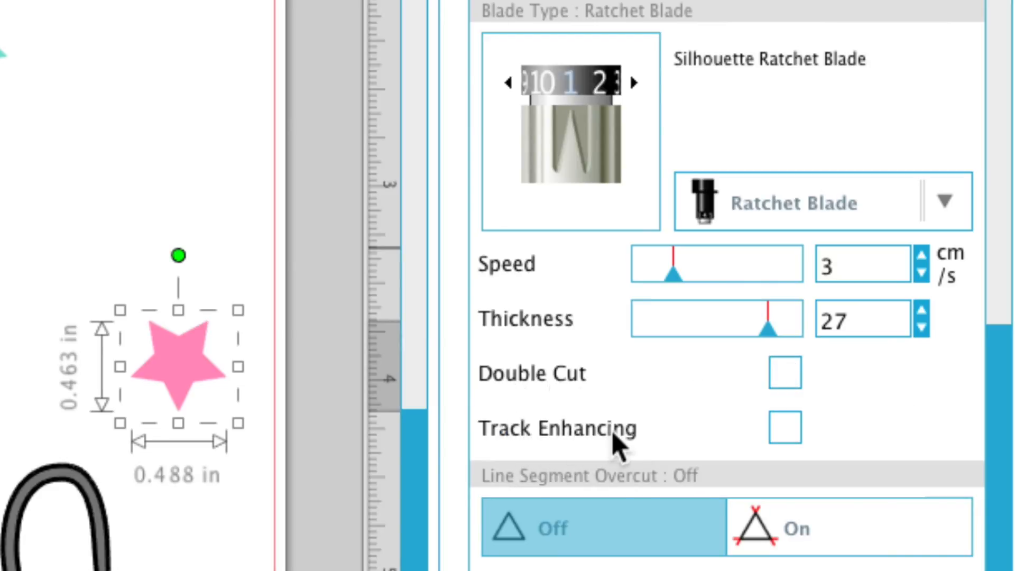
mouse_move(521, 389)
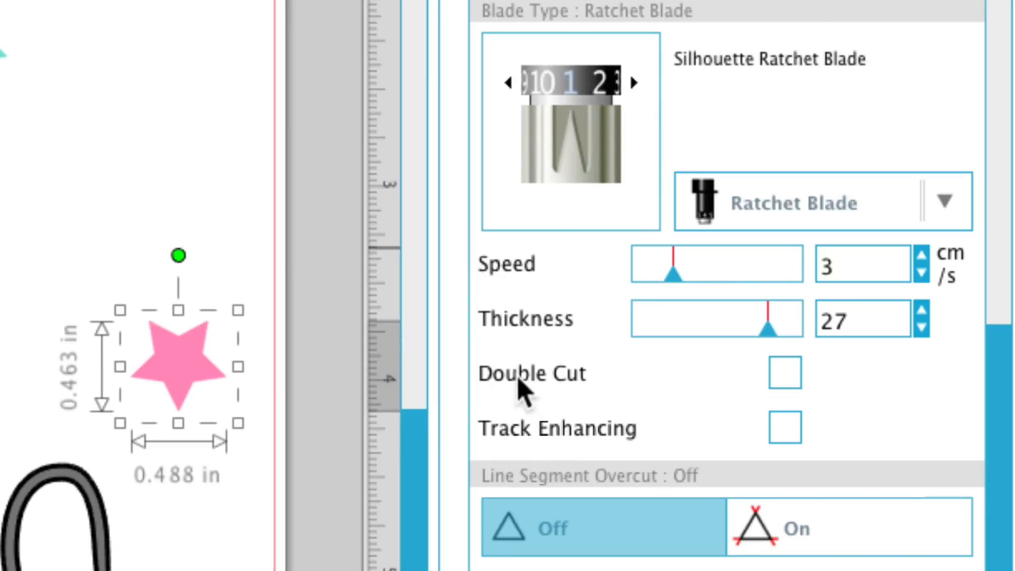
mouse_move(579, 388)
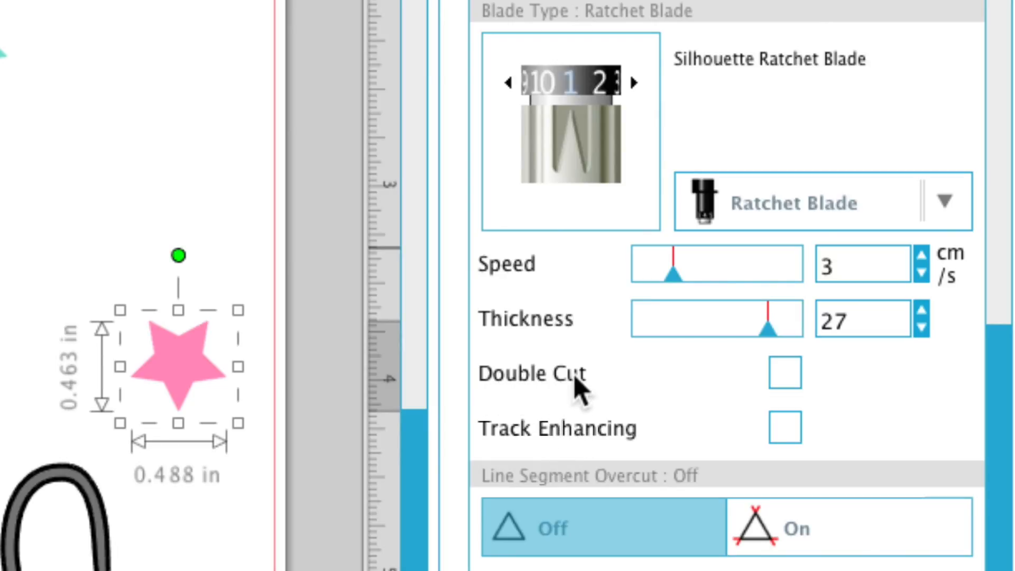
- Tick Double Cut for the black cardstock colour at speed 3, thickness 27
click(787, 372)
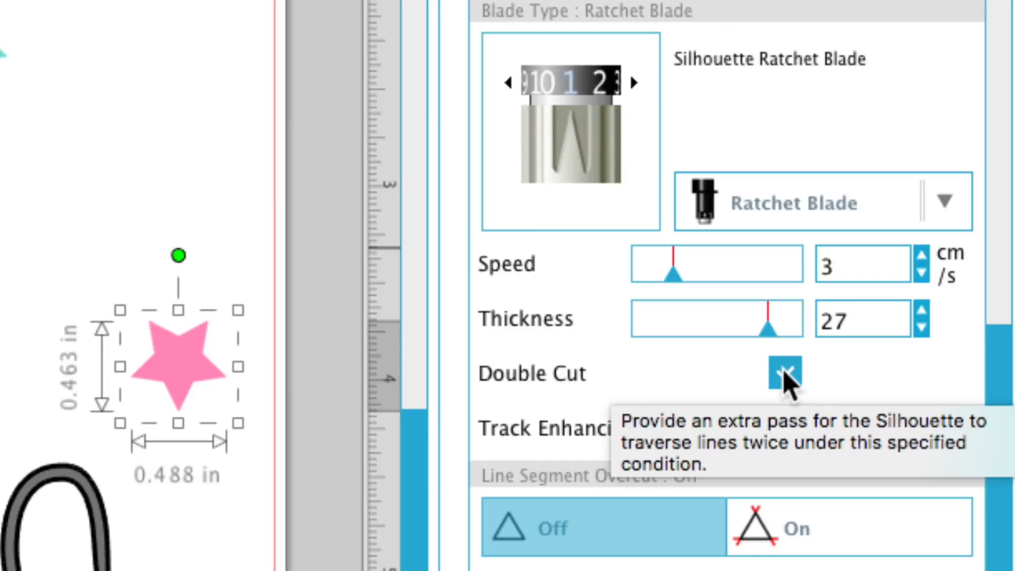
click(781, 372)
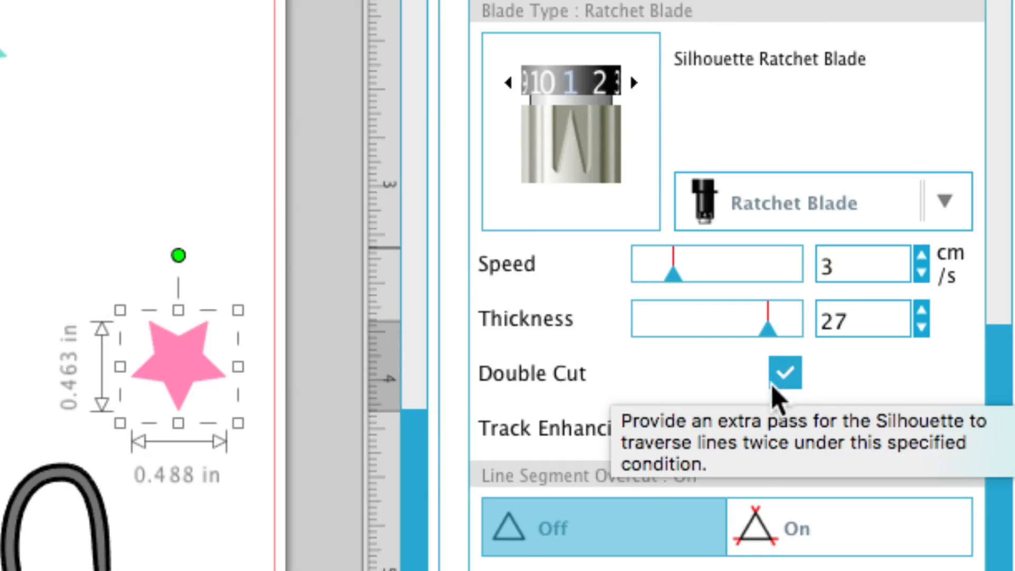
mouse_move(437, 369)
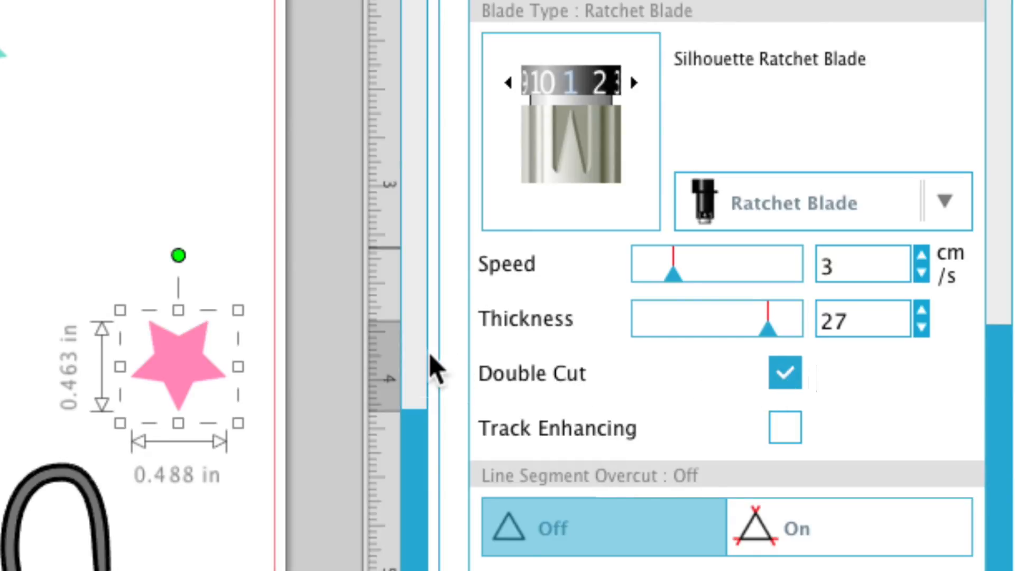
mouse_move(206, 372)
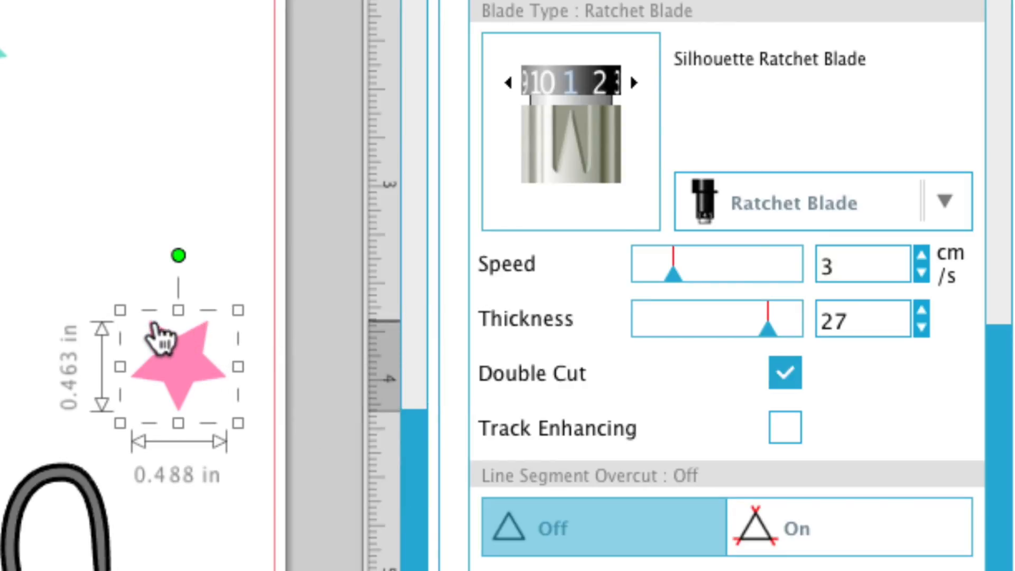
mouse_move(193, 343)
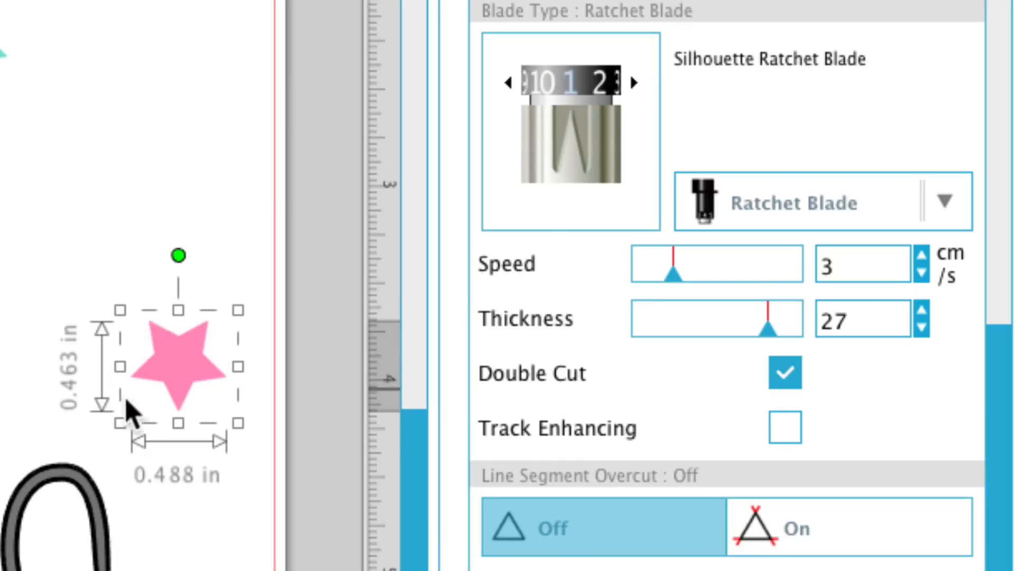
mouse_move(186, 406)
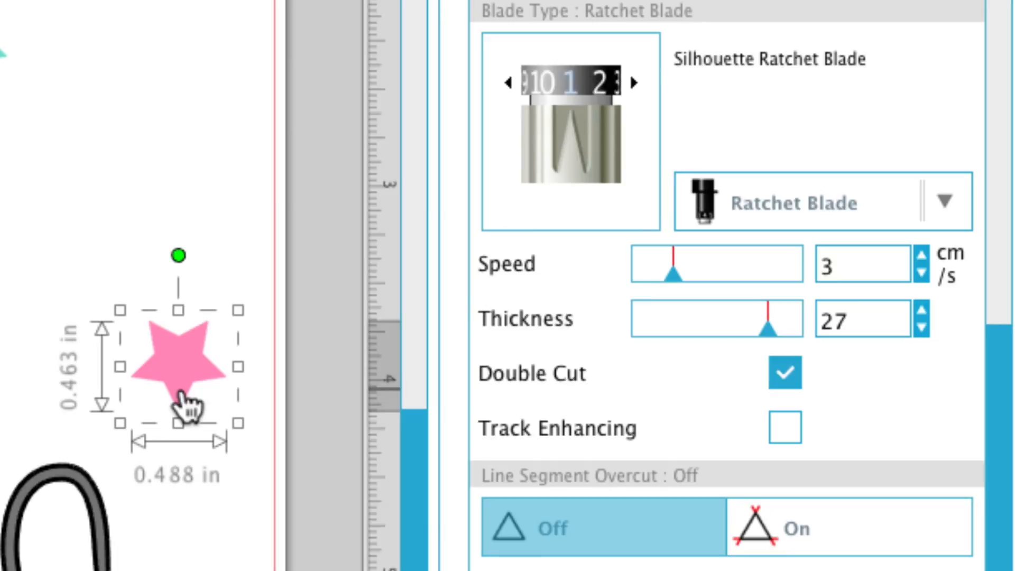
mouse_move(875, 418)
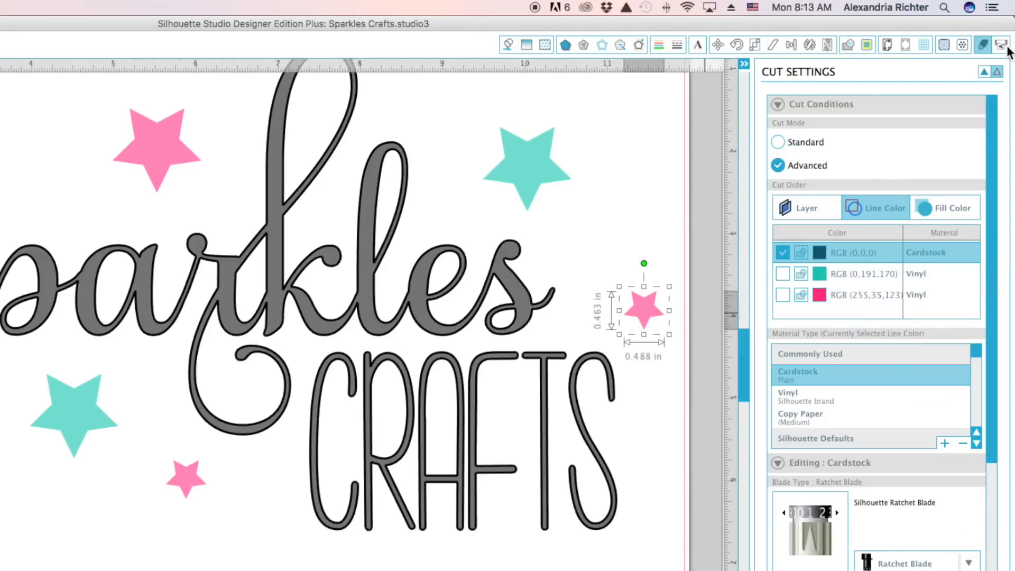
click(1000, 44)
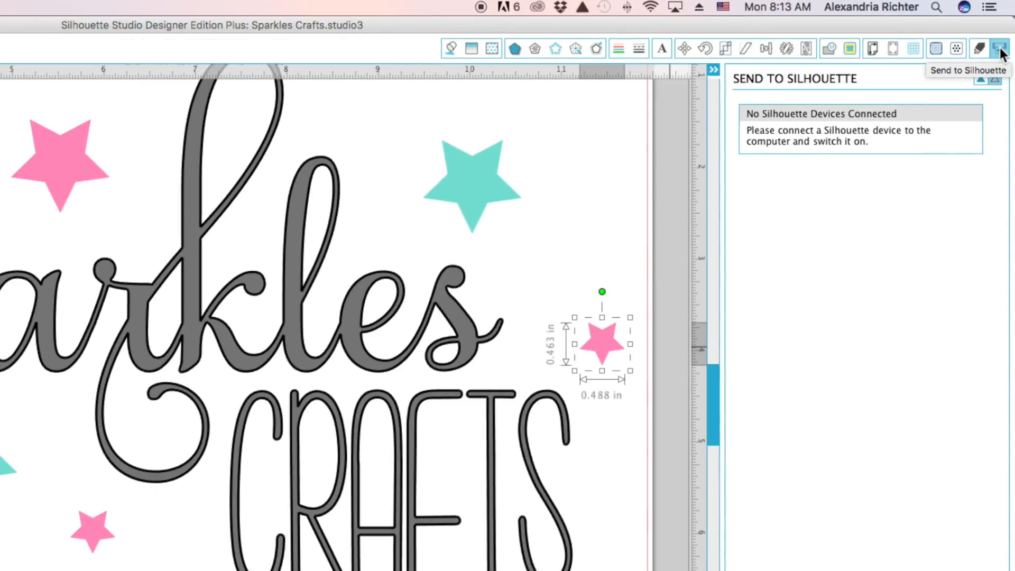
mouse_move(819, 245)
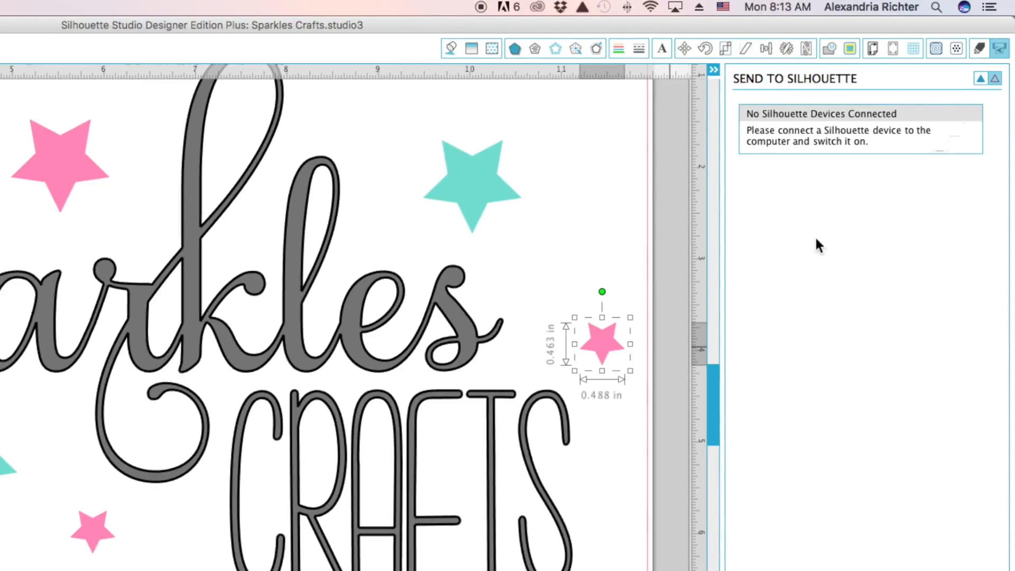
click(978, 49)
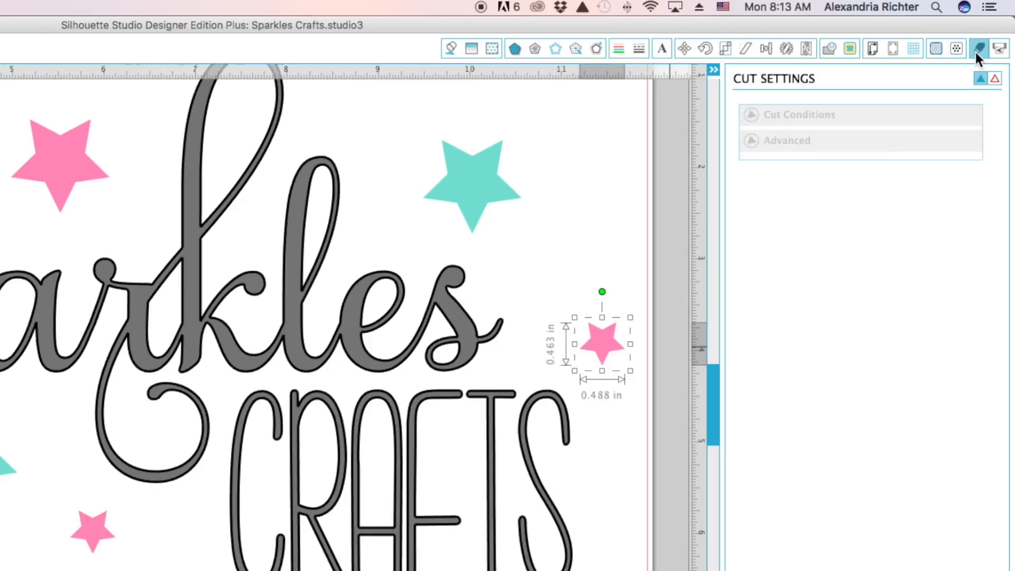
click(799, 115)
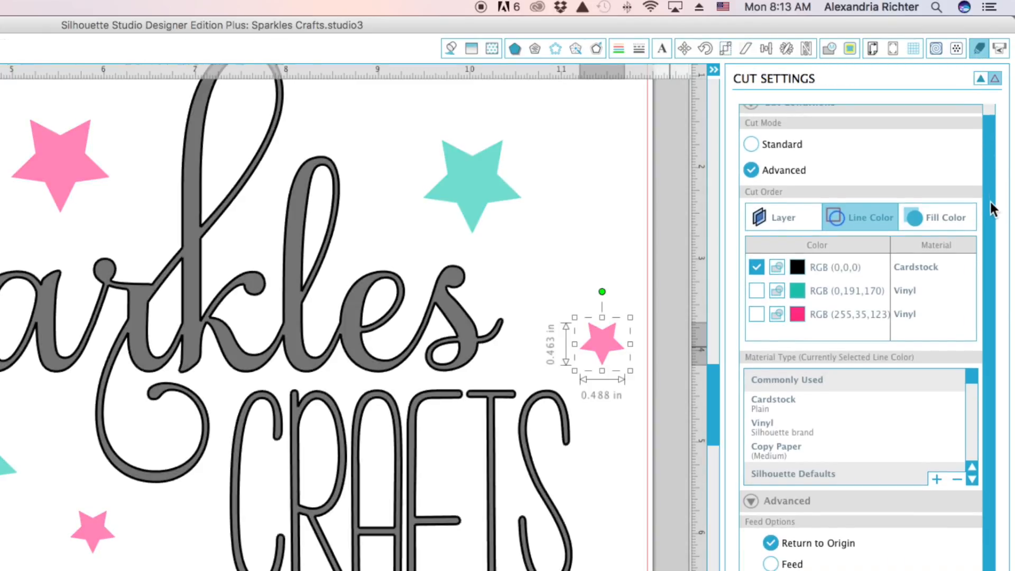
- Untick the black RGB (0,0,0) colour and tick the pink RGB (255,35,123) vinyl
scroll(up, 3)
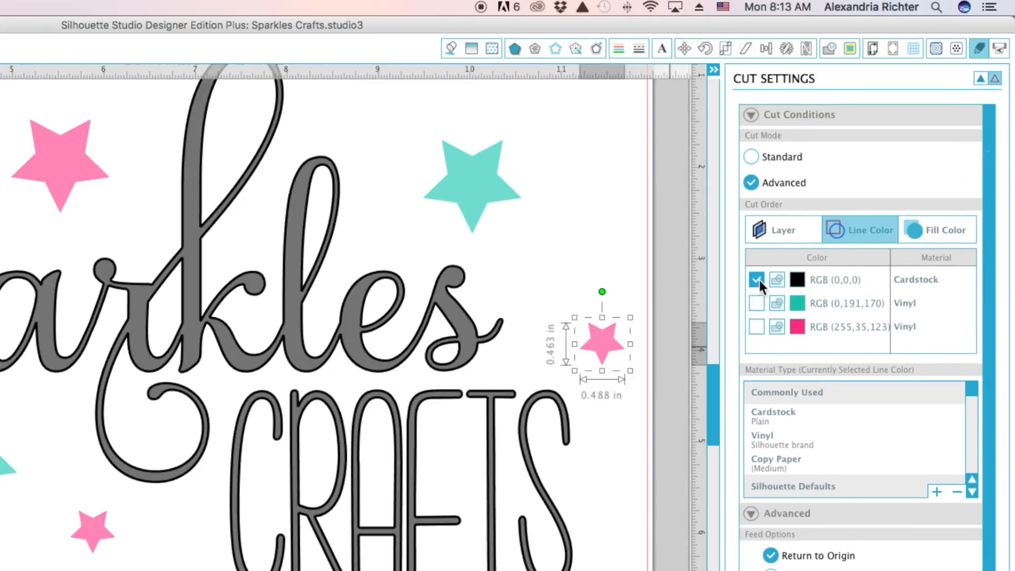
click(756, 279)
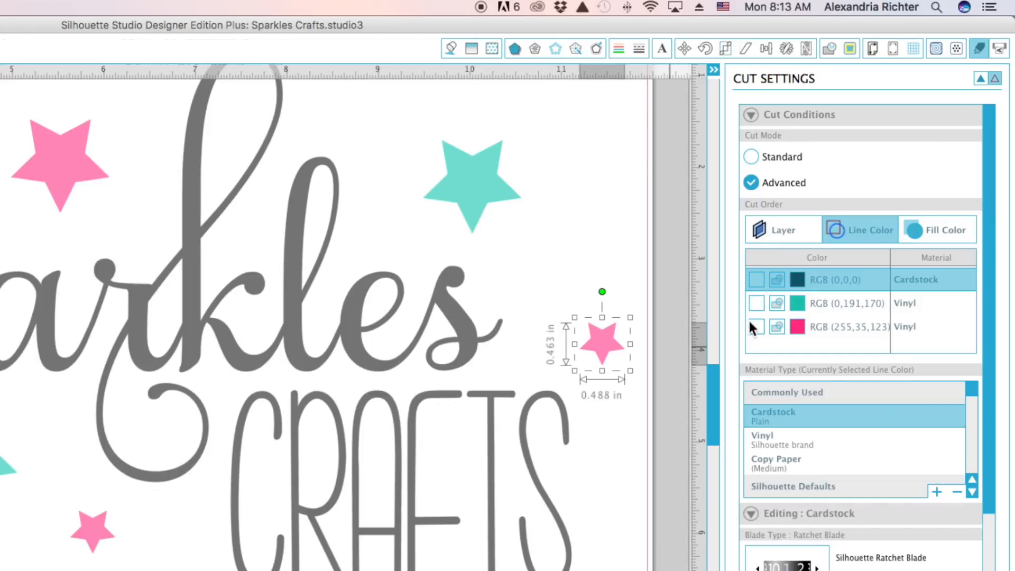
click(758, 327)
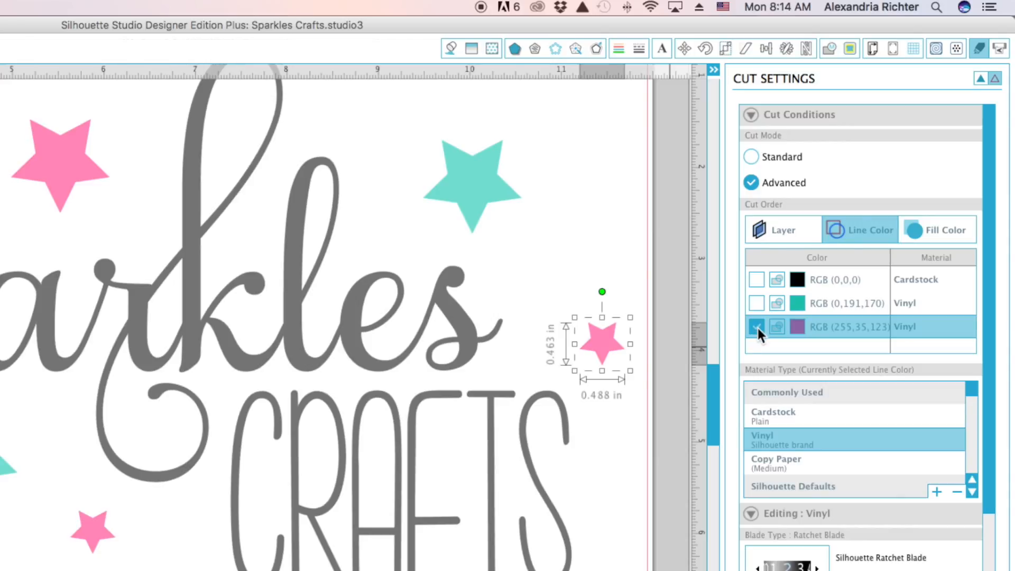
- Tick then untick the teal RGB (0,191,170) vinyl and review its cut settings
click(757, 303)
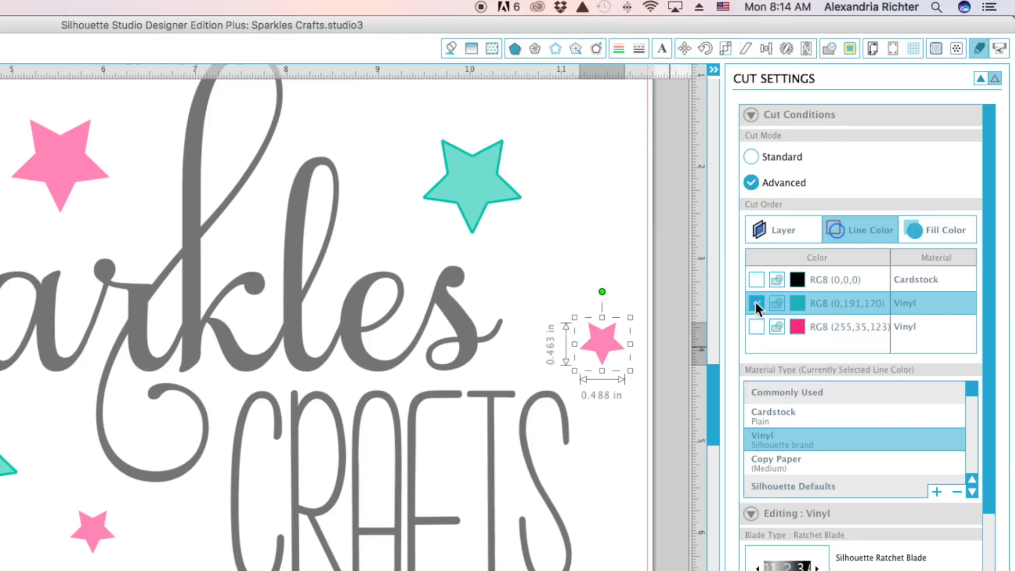
click(756, 303)
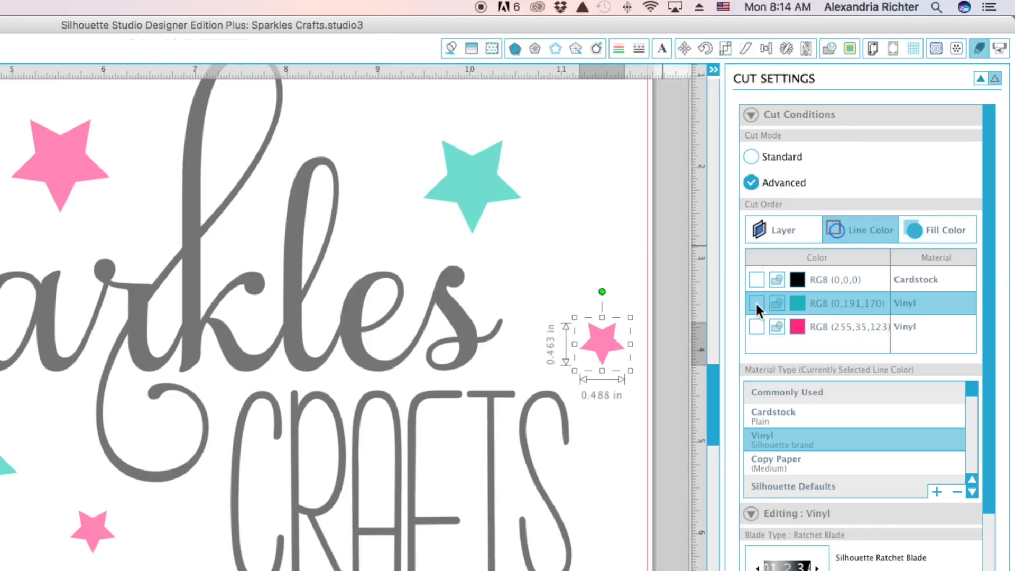
mouse_move(787, 303)
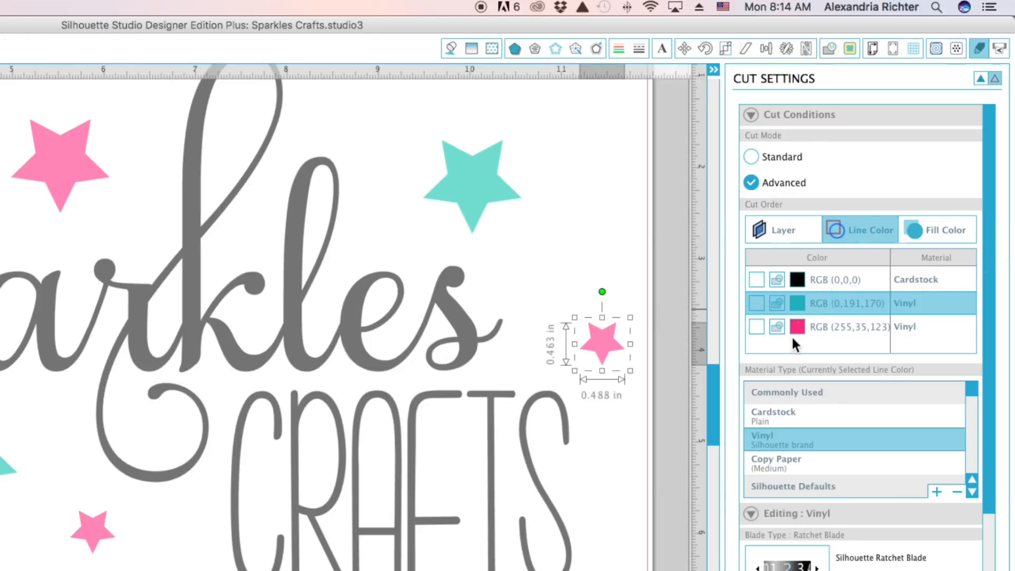
scroll(down, 3)
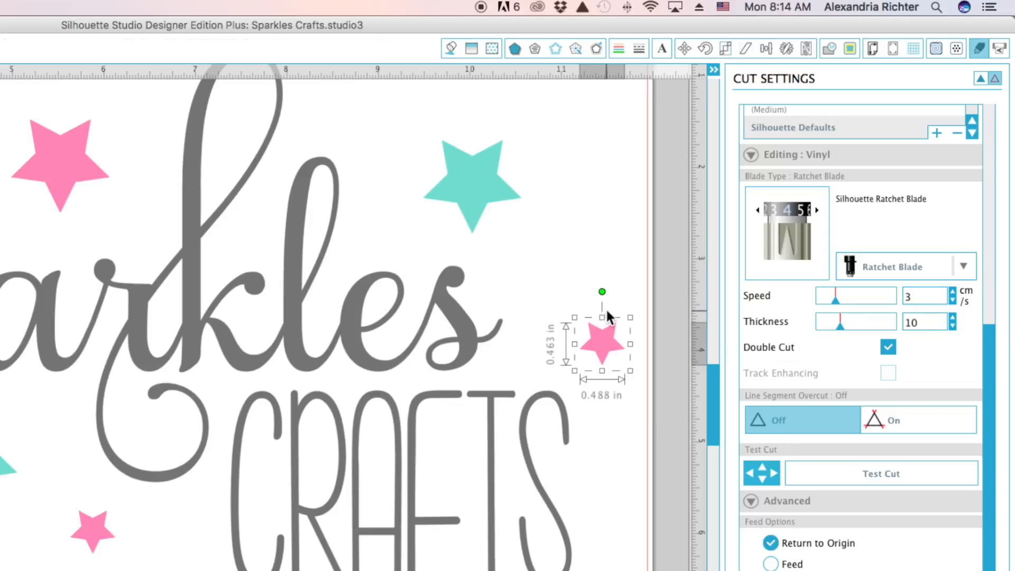